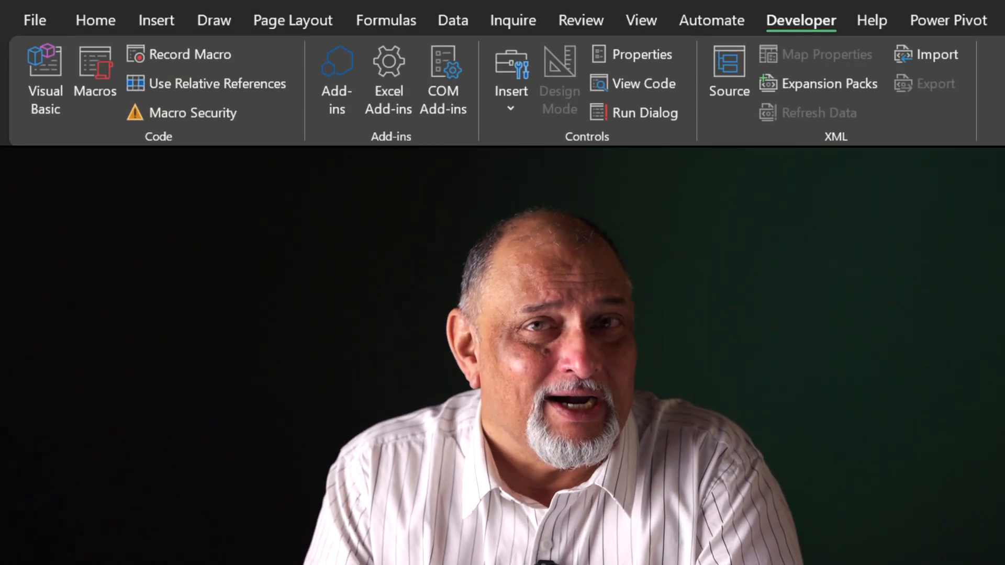
Tick Developer under Main Tabs in Customize the Ribbon so the Developer tab appears.
right_click(314, 134)
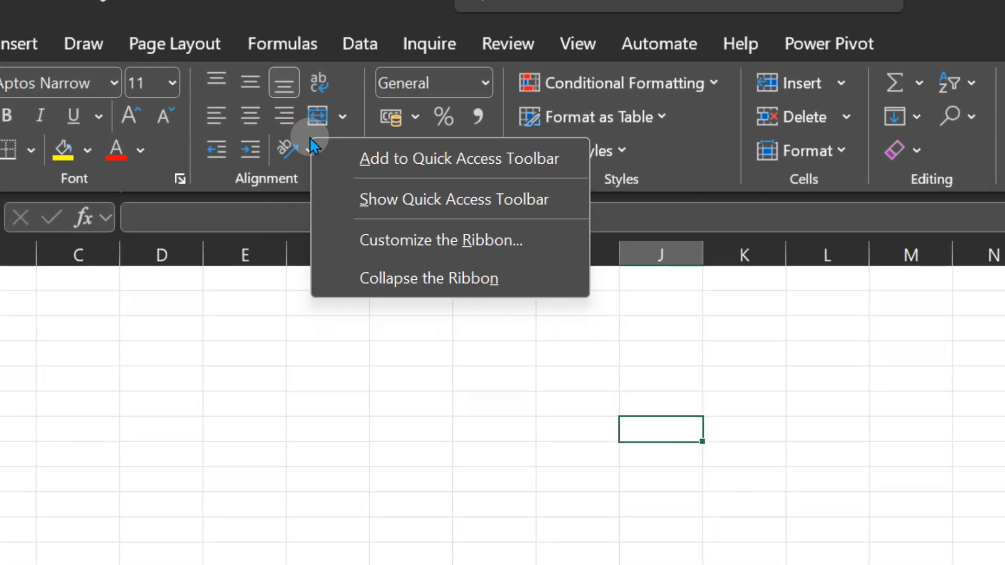
left_click(440, 239)
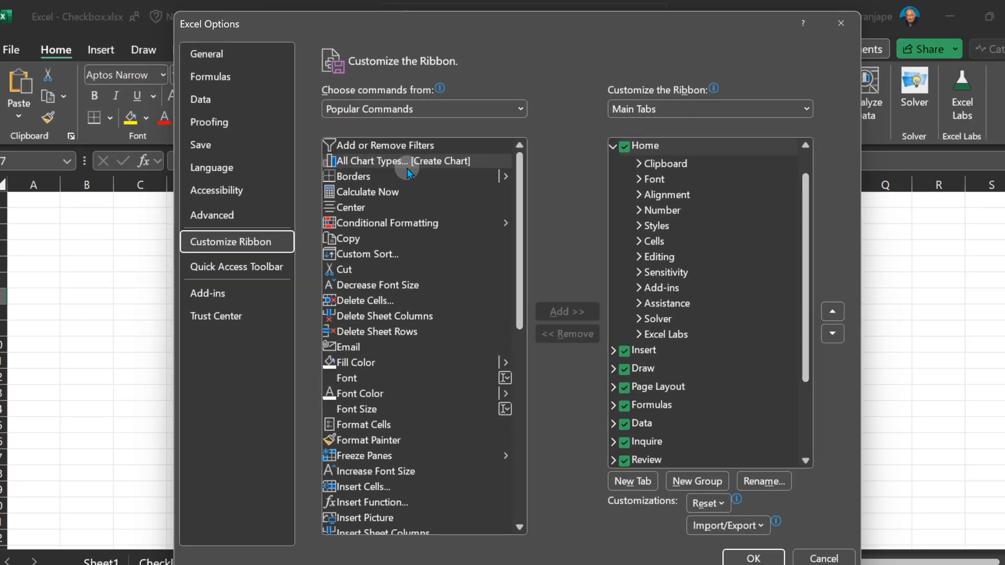
left_click(612, 145)
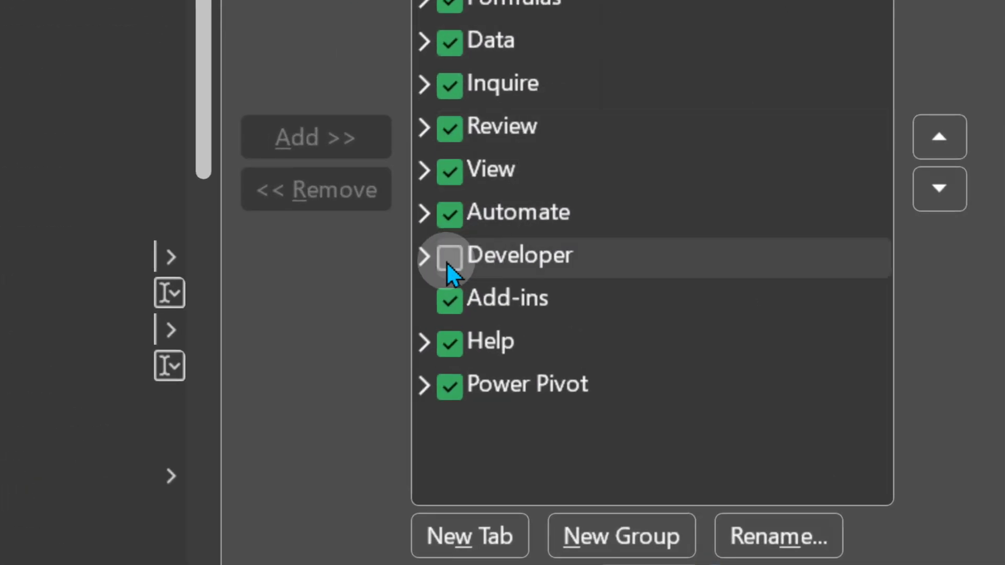
left_click(448, 255)
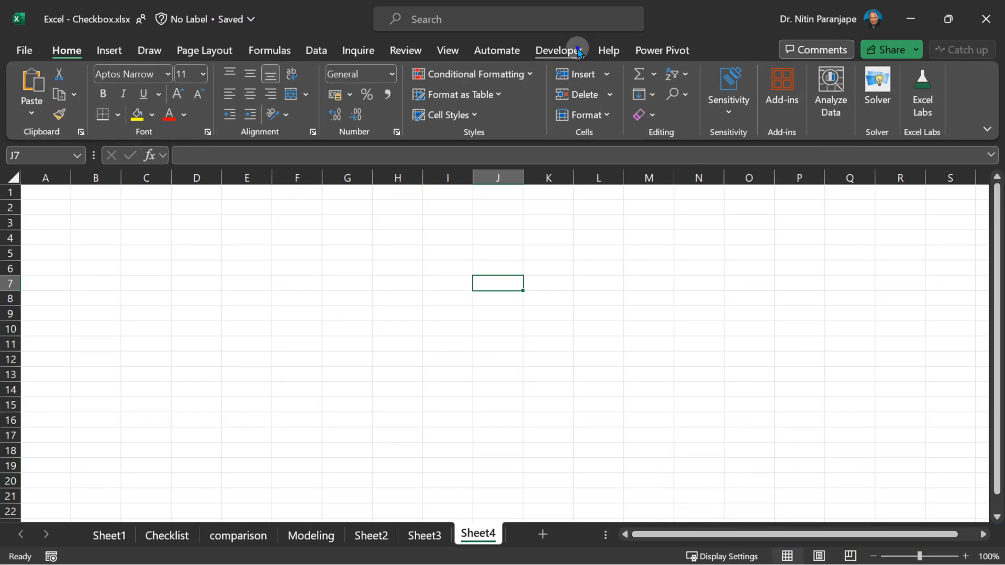
Draw a form-control check box, Check Box 1, on Sheet4 from Developer > Insert.
left_click(559, 51)
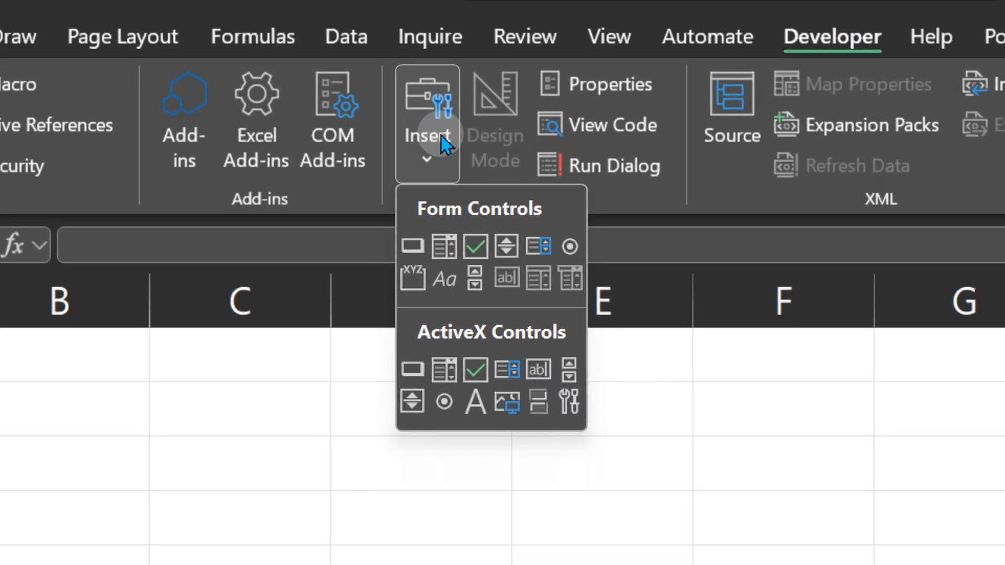
mouse_move(468, 224)
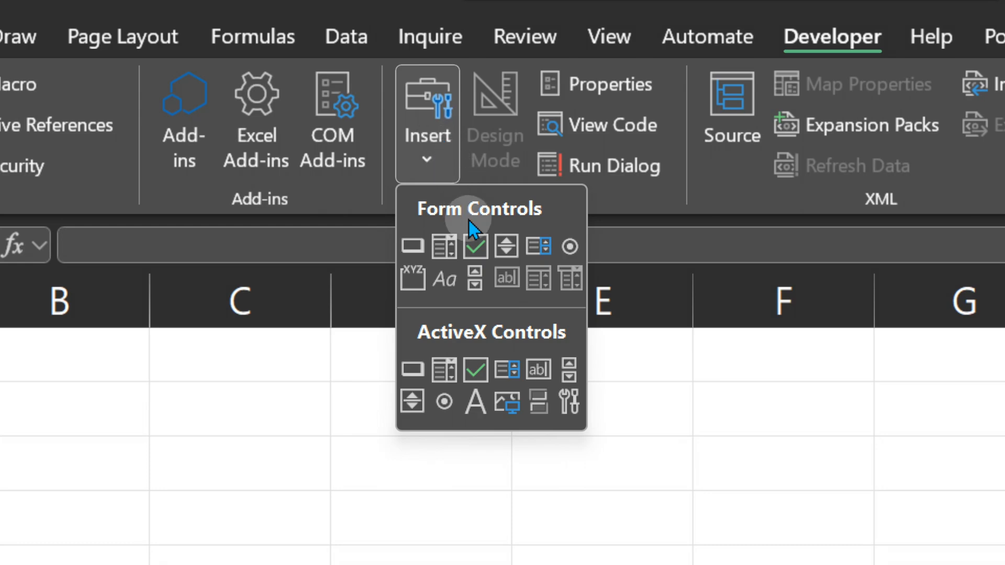
mouse_move(476, 246)
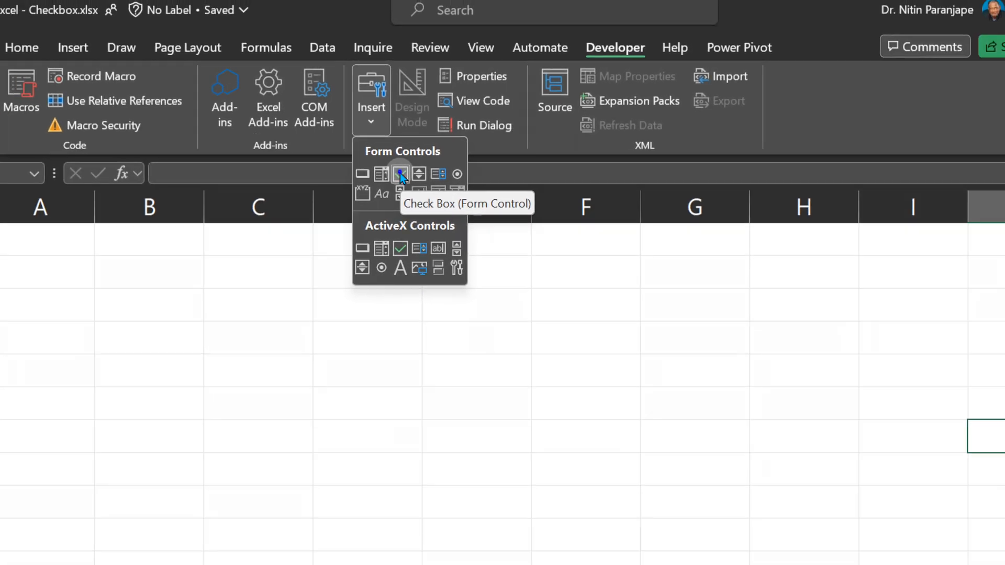
left_click(400, 174)
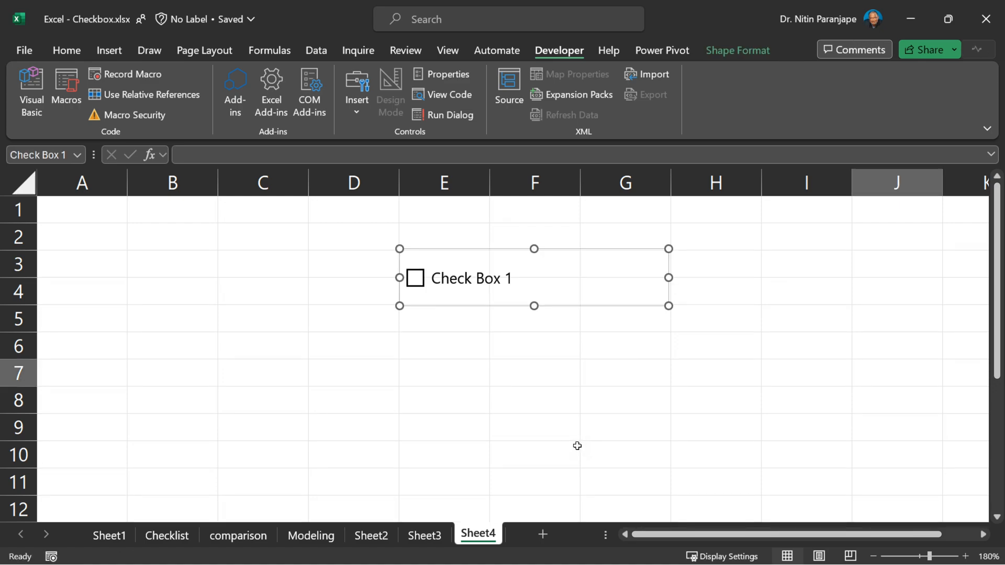
mouse_move(568, 440)
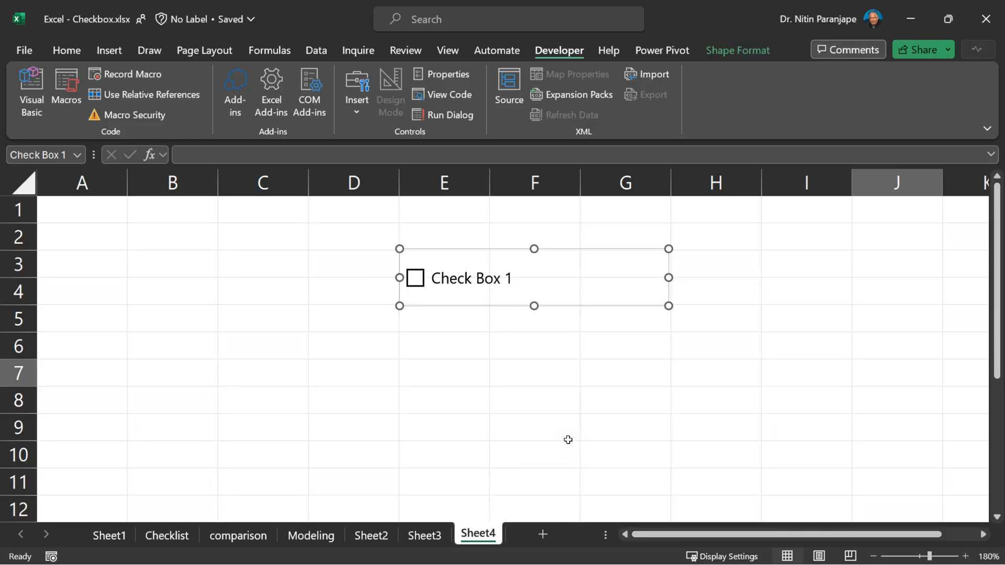
left_click(443, 346)
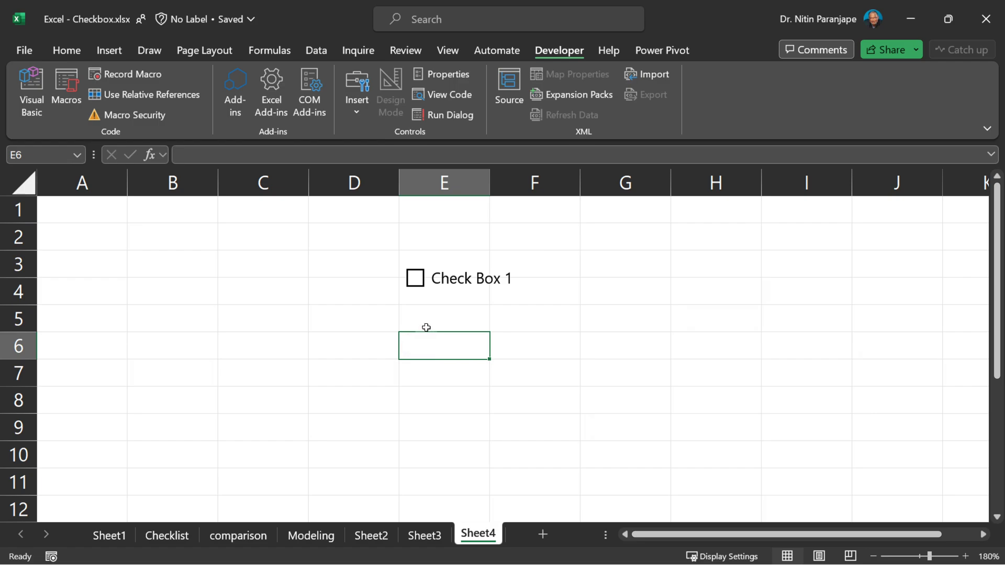
mouse_move(446, 407)
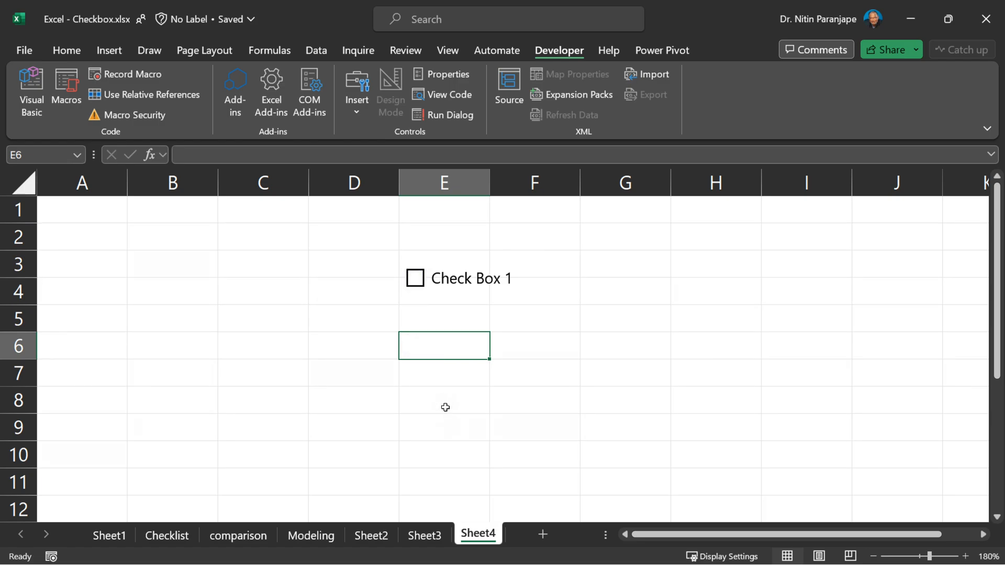
mouse_move(459, 286)
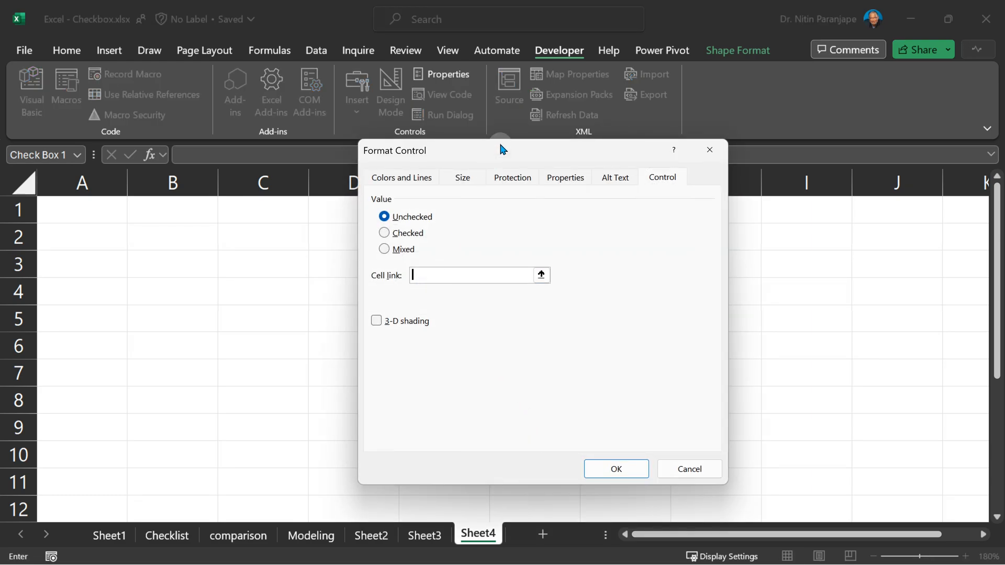
Link Check Box 1 to cell $D$3, then tick and untick it to show TRUE/FALSE.
left_click(346, 264)
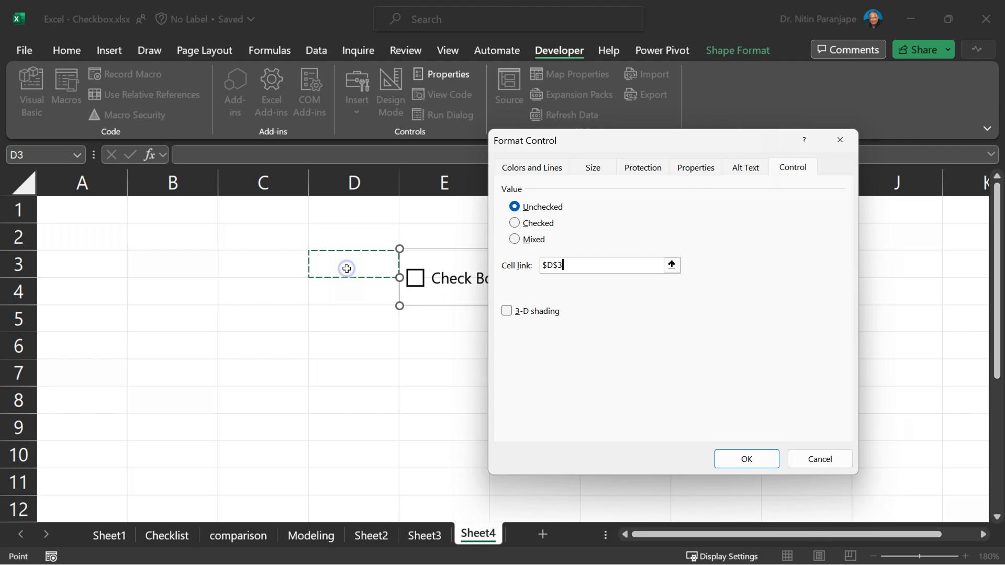
left_click(745, 459)
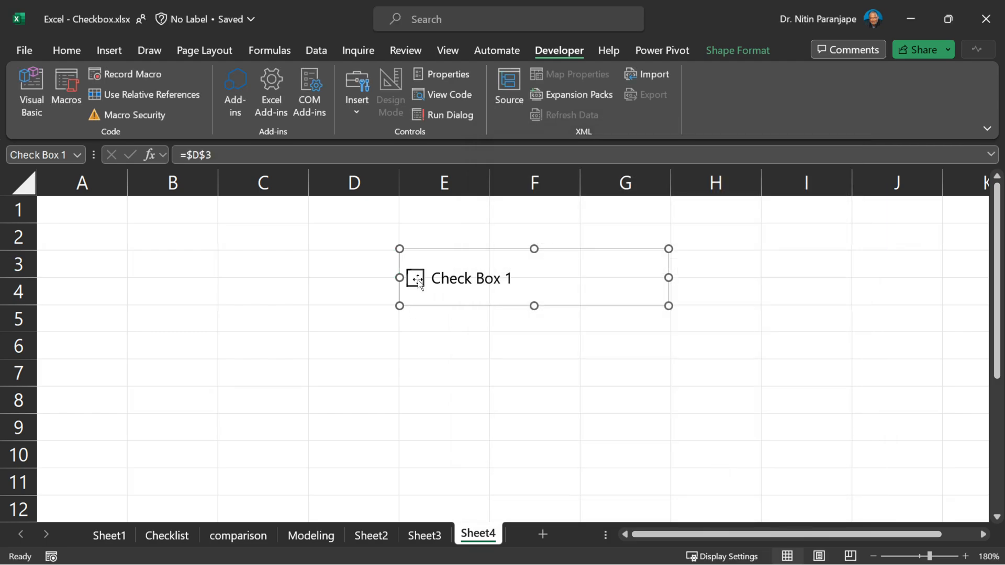
left_click(415, 278)
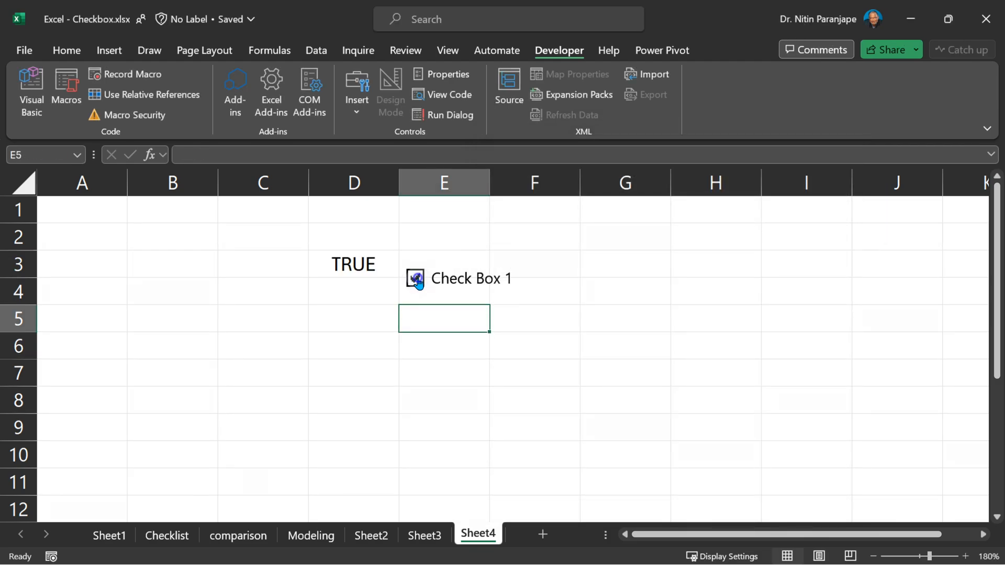
left_click(415, 278)
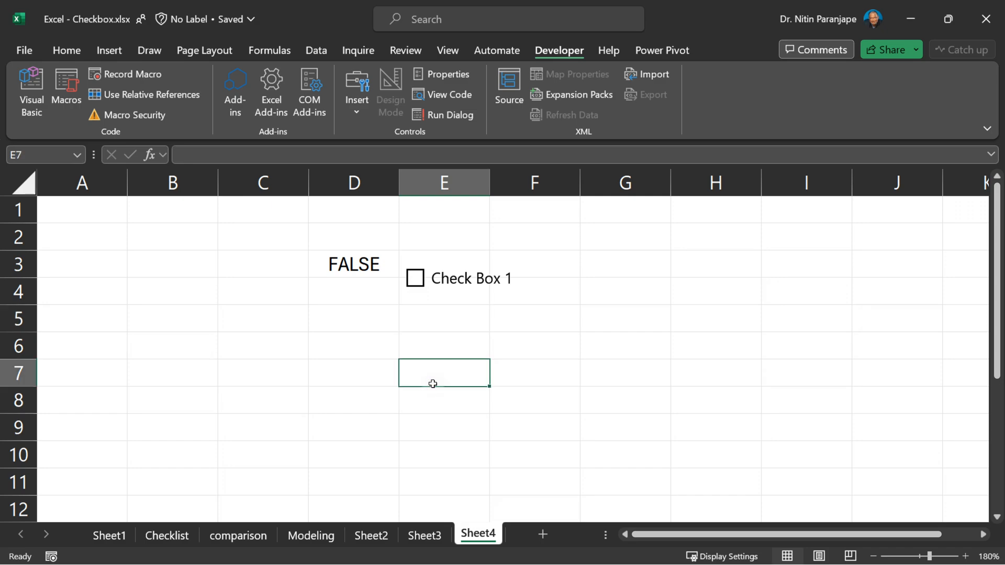
left_click(109, 51)
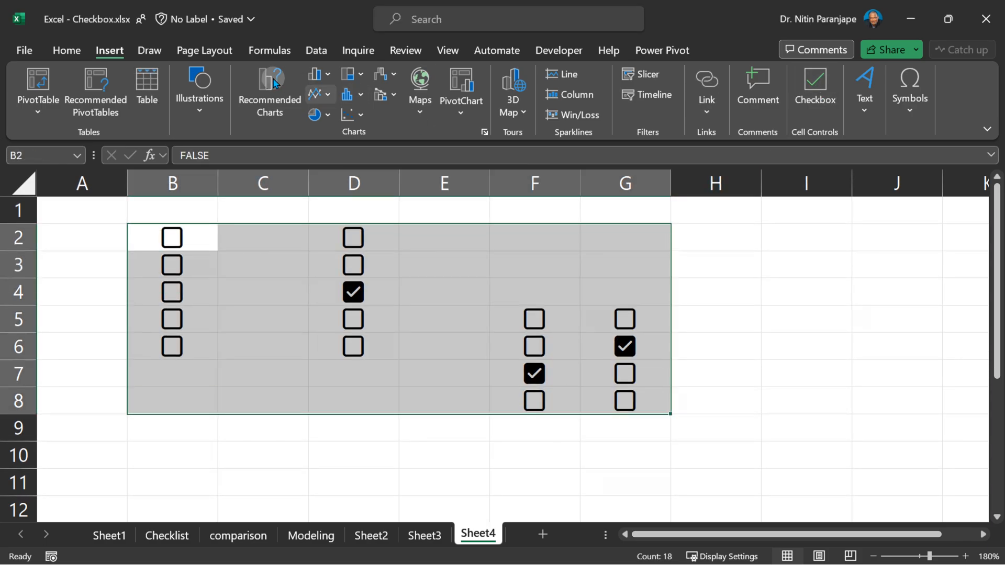
Clear the checkbox formatting from B2:G8, leaving plain TRUE and FALSE values.
left_click(66, 51)
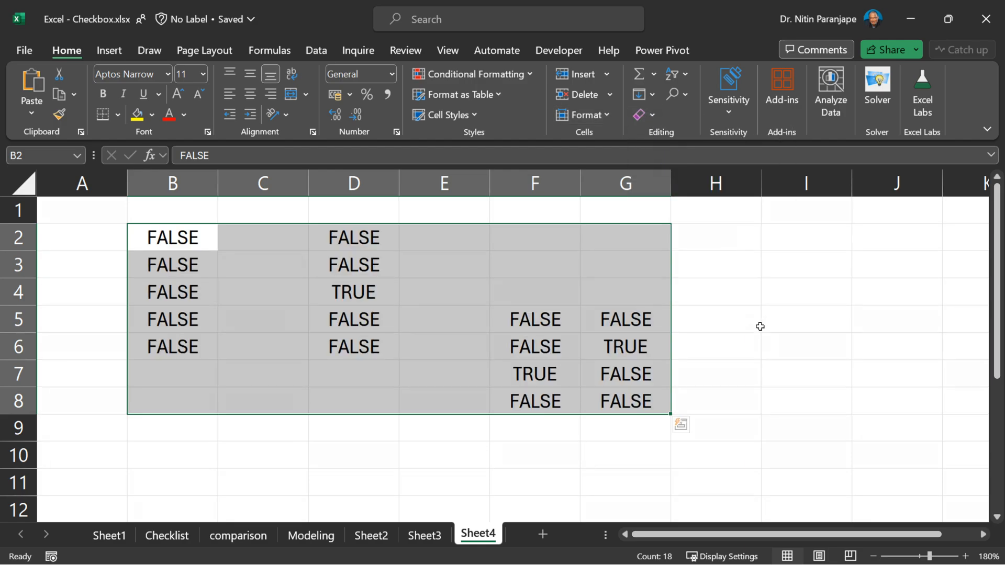
left_click(714, 346)
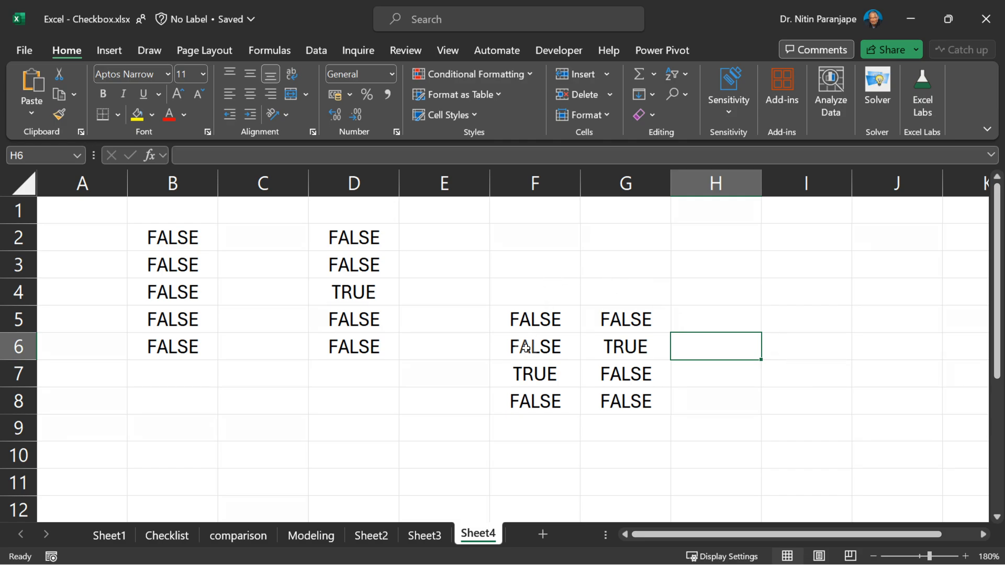
left_click(534, 346)
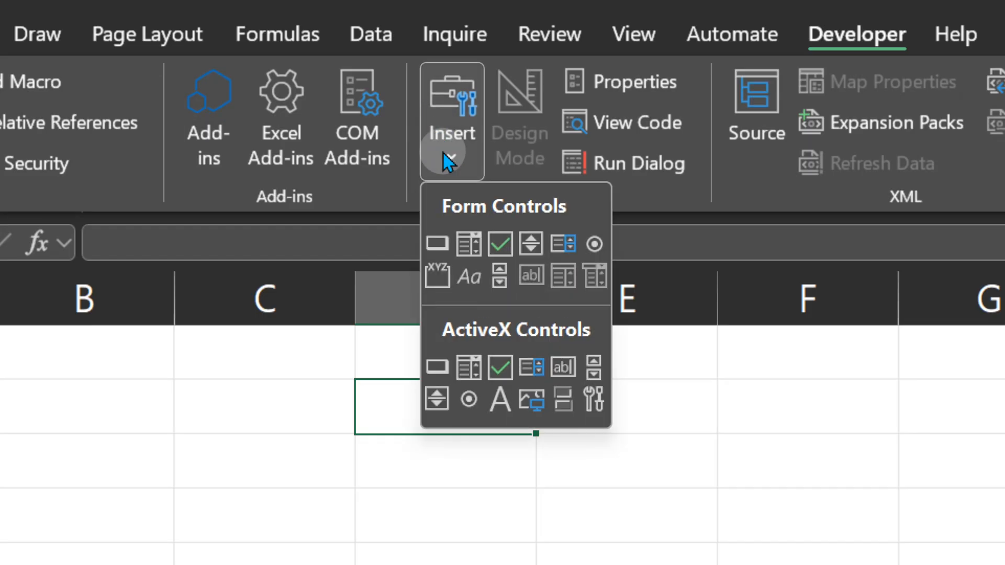
mouse_move(499, 245)
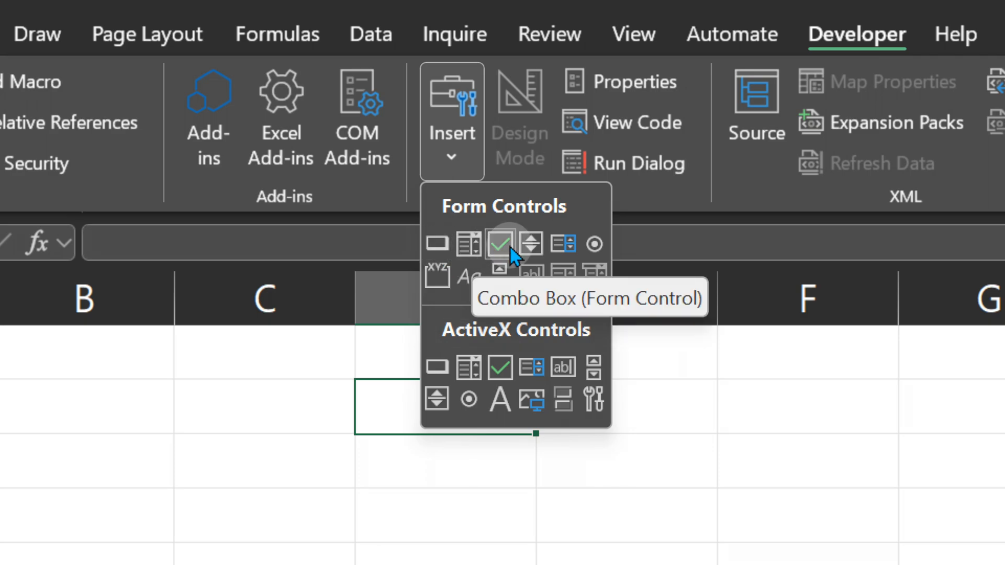
mouse_move(562, 244)
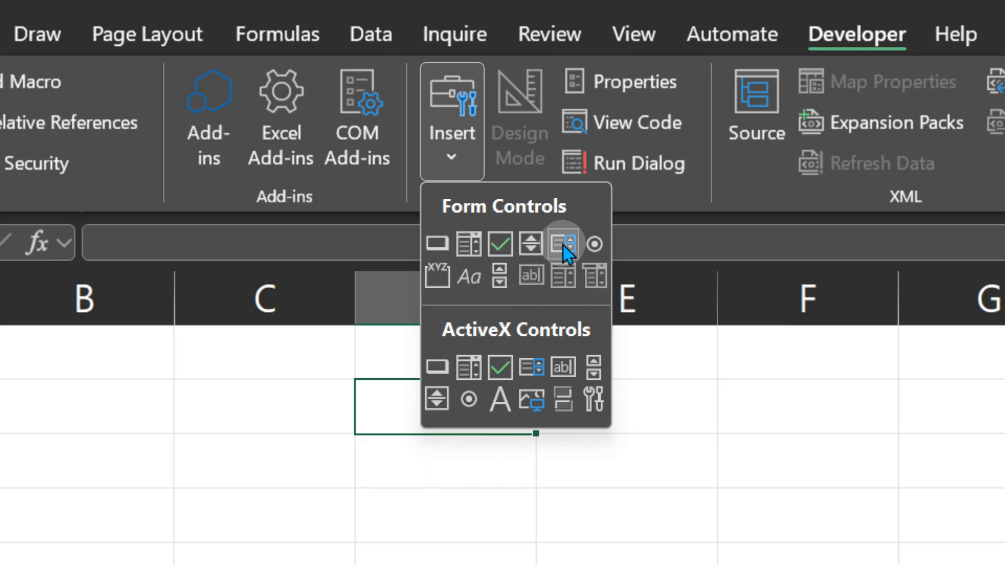
mouse_move(500, 276)
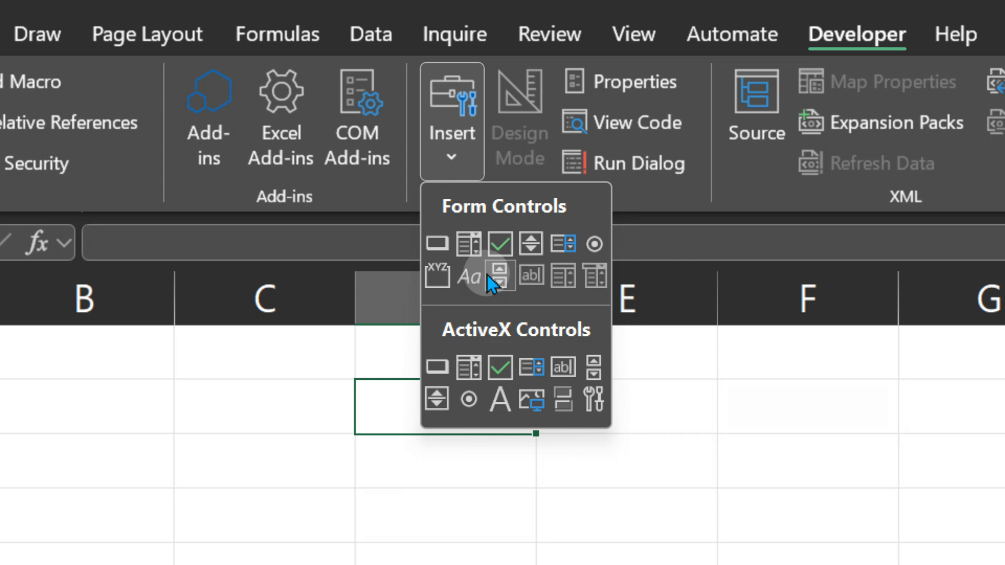
mouse_move(562, 278)
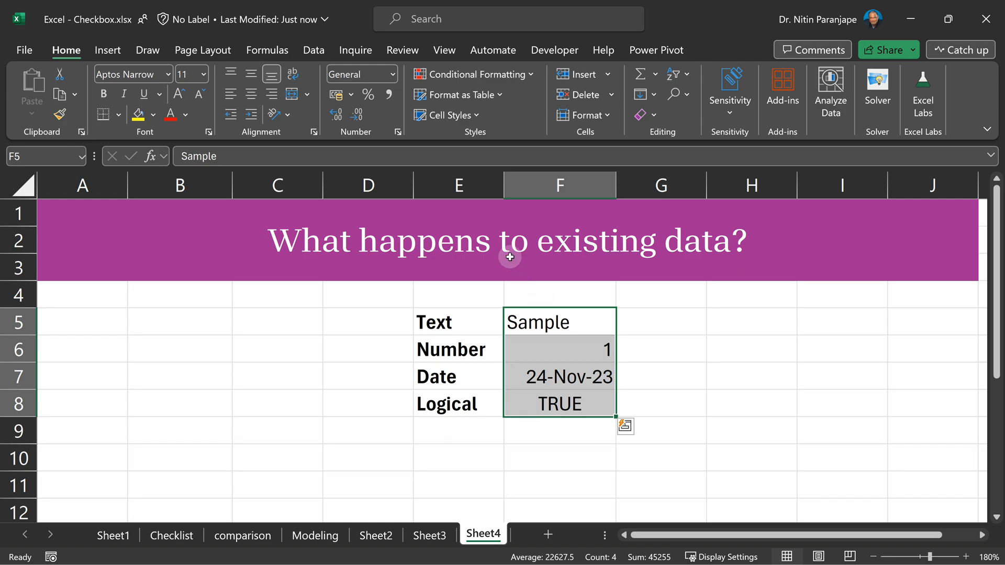
Apply Insert > Checkbox to F5:F8 so only the TRUE value becomes ticked.
left_click(108, 50)
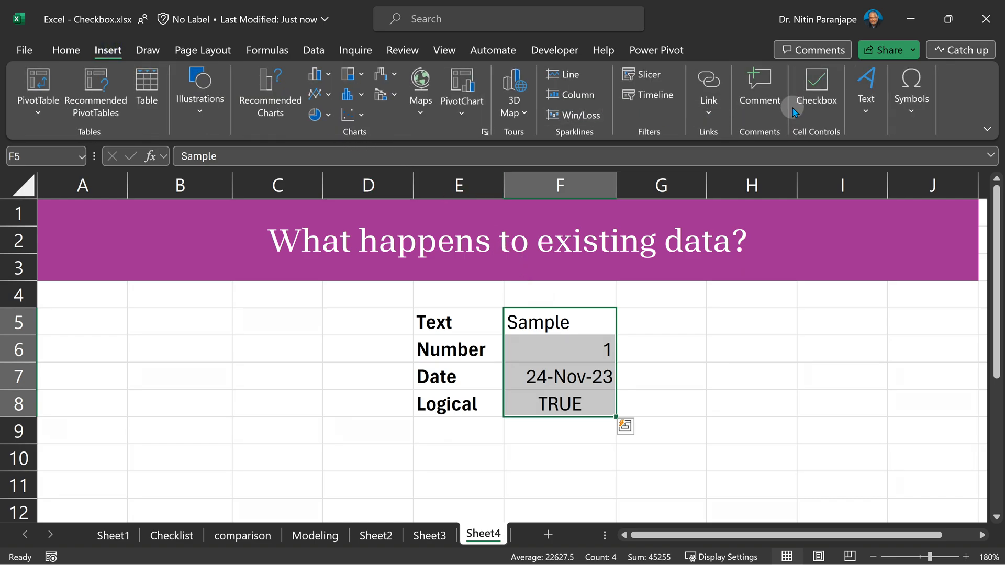
left_click(816, 89)
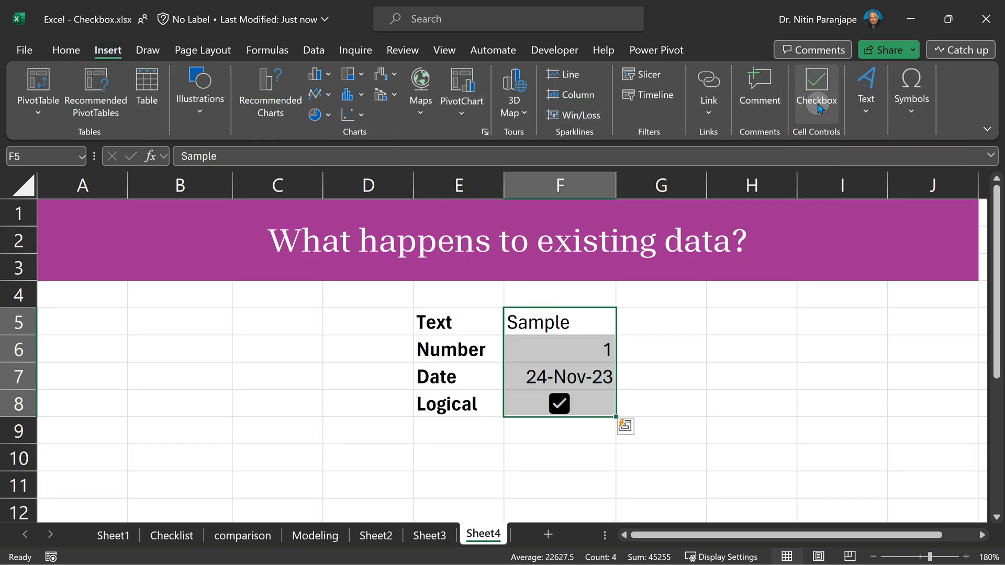
mouse_move(569, 437)
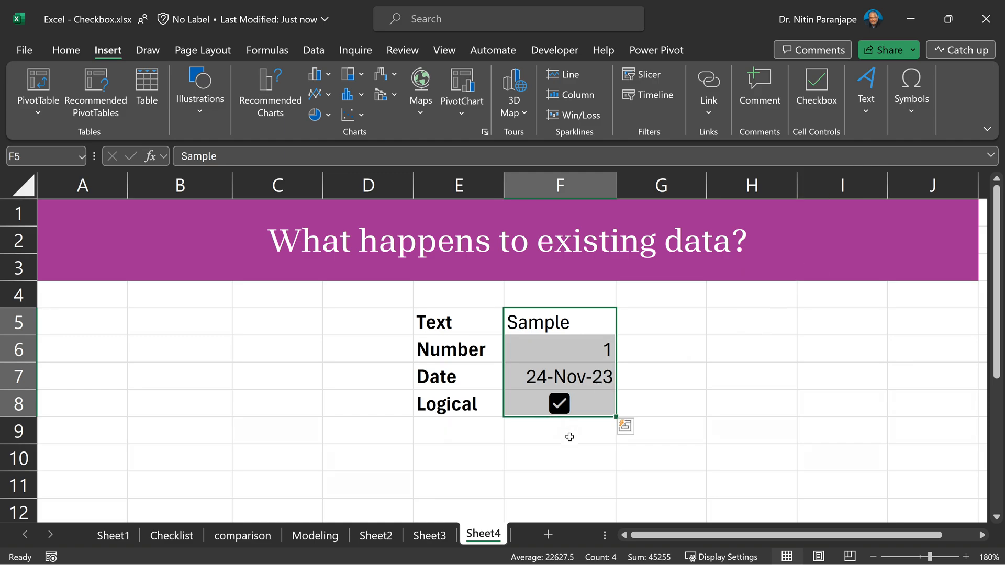
left_click(429, 535)
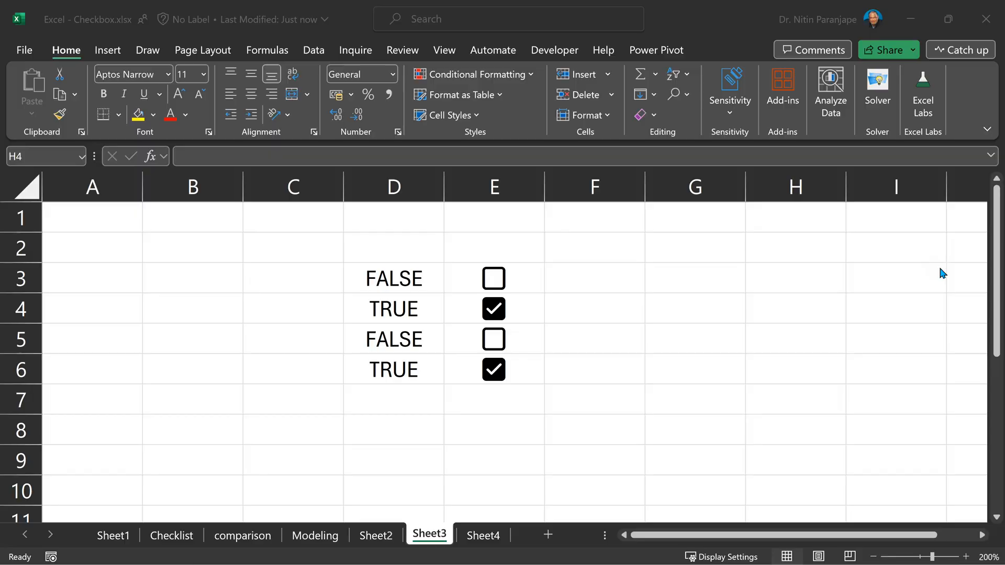
Paste the copied checkboxes on Sheet3 and try Clear Formats on those cells.
right_click(652, 277)
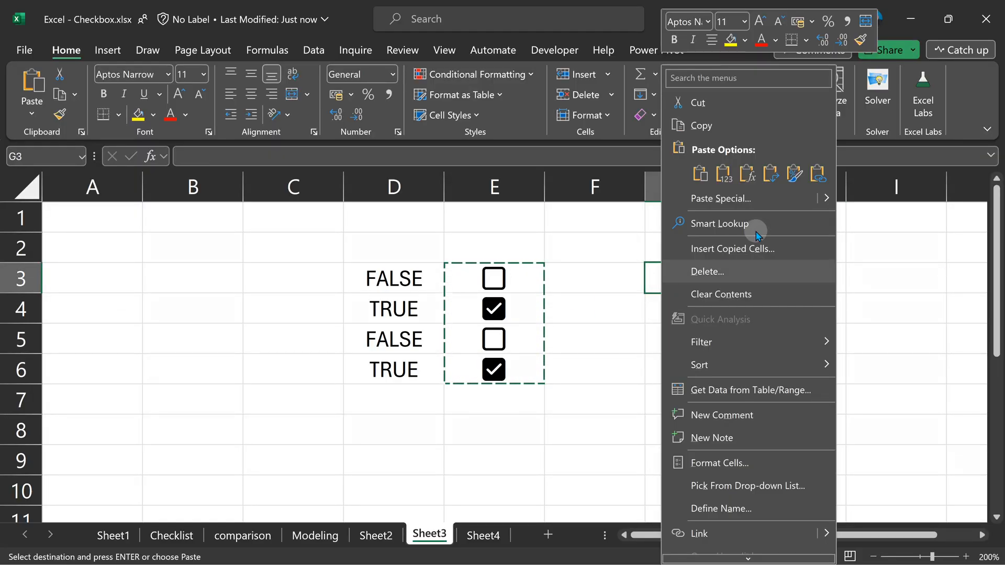
left_click(700, 174)
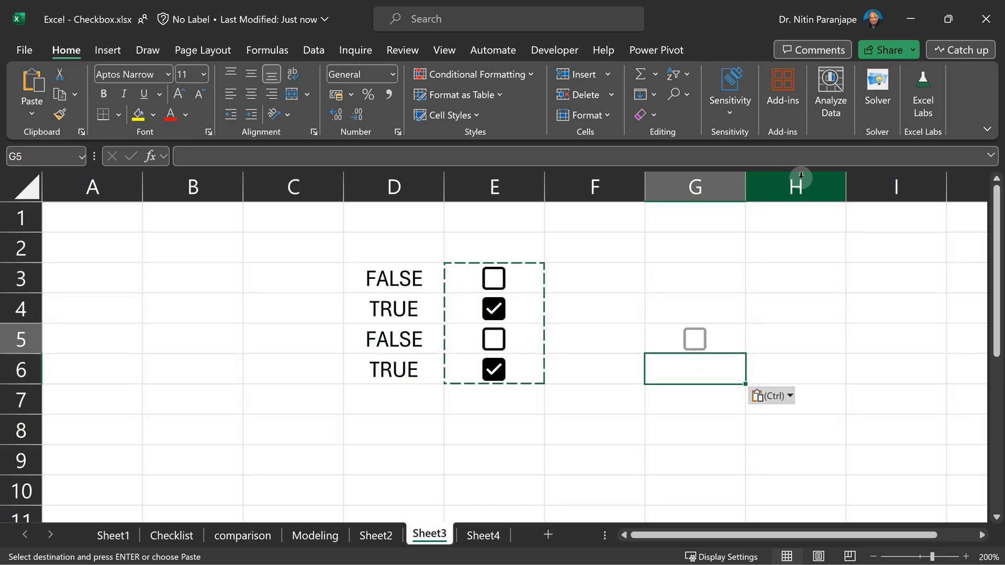
left_click(694, 277)
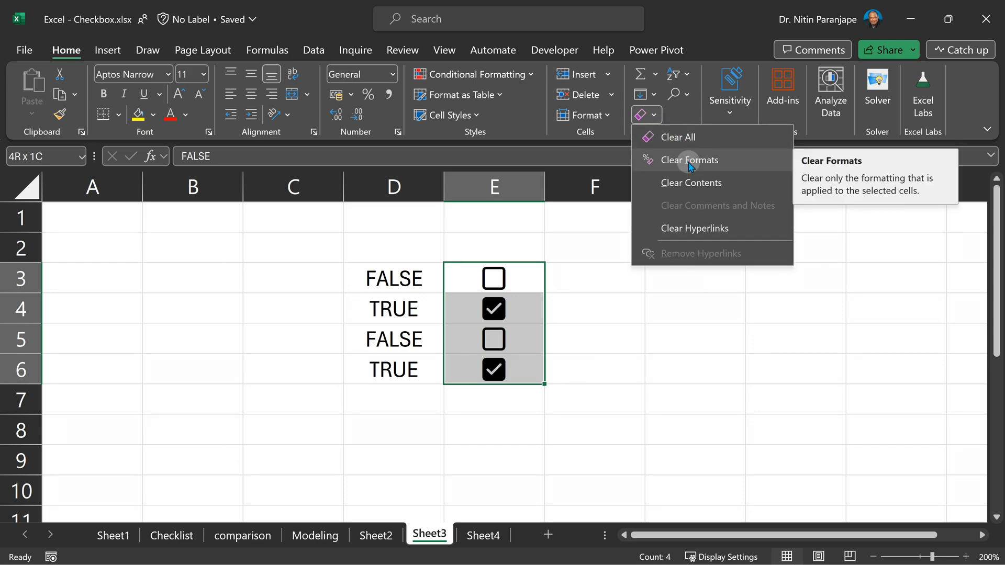
left_click(690, 160)
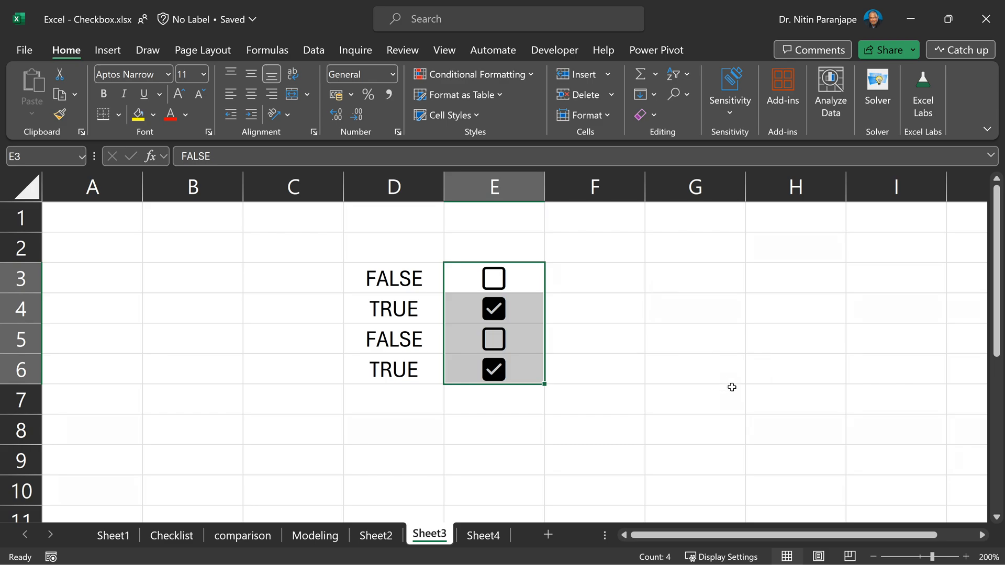
key("alt")
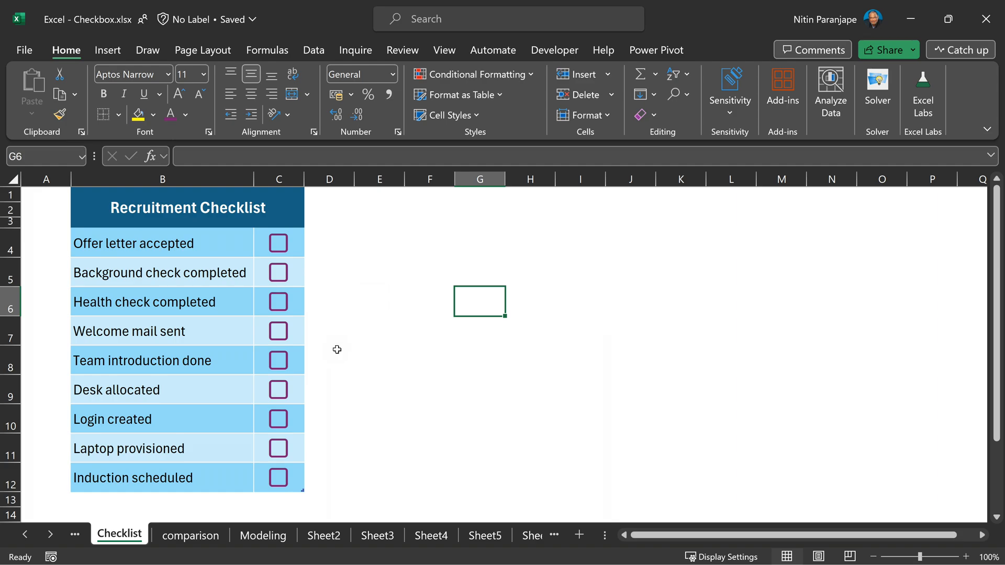
left_click(278, 242)
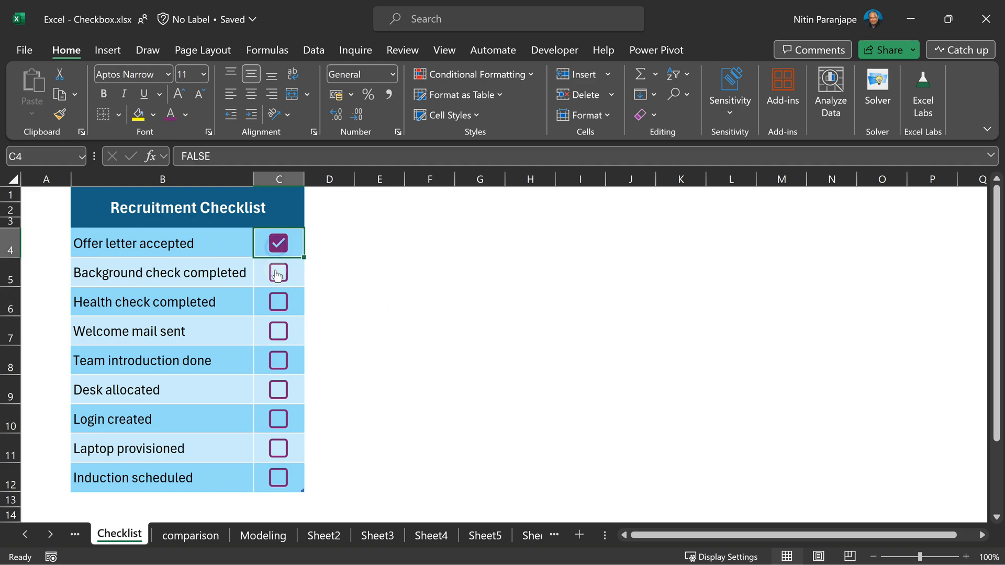
left_click(278, 302)
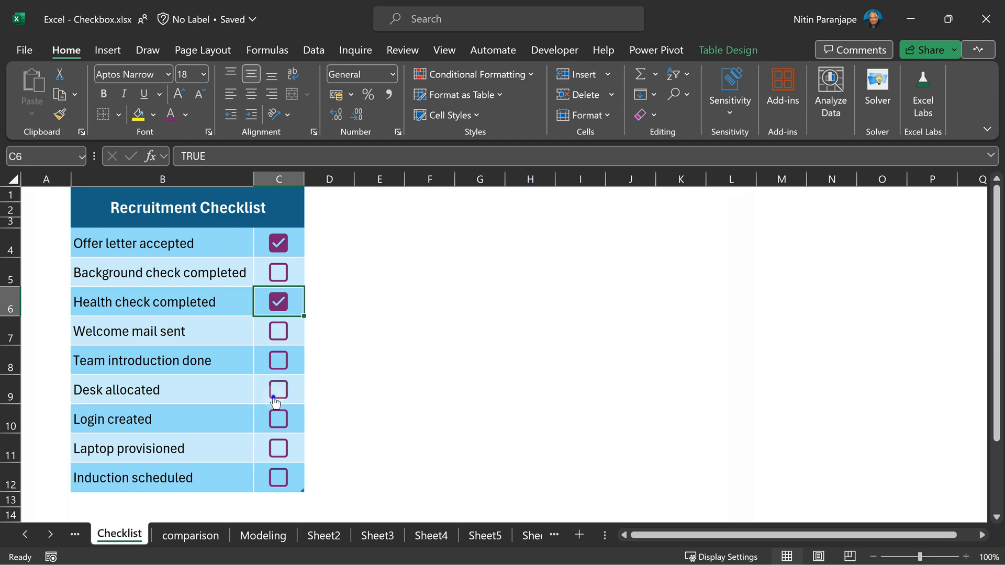
left_click(278, 389)
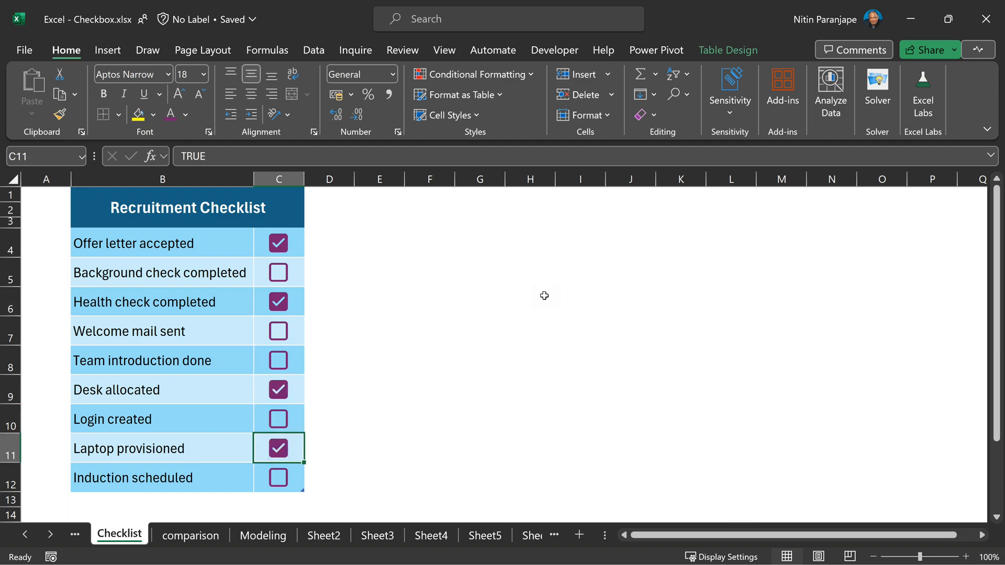
mouse_move(289, 246)
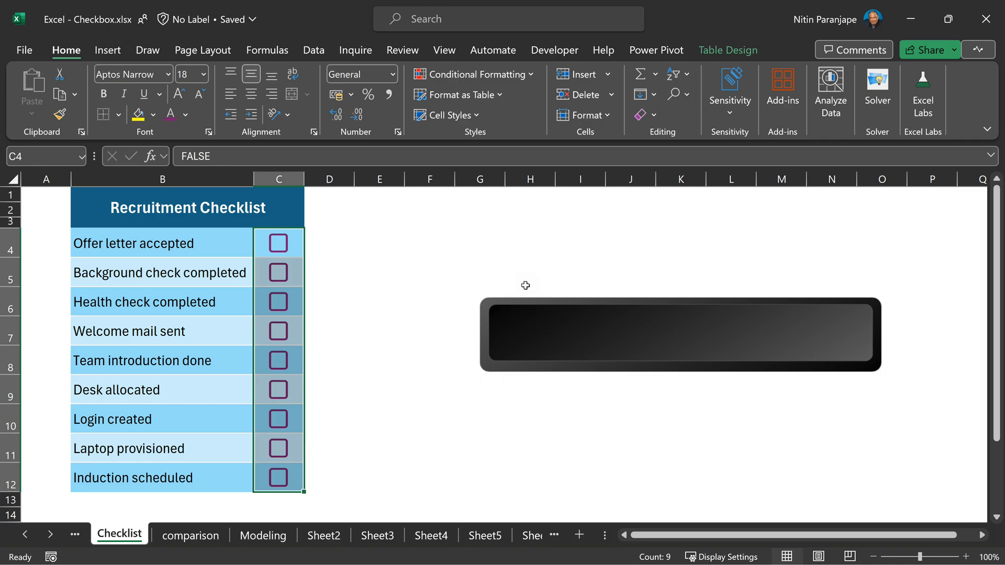
left_click(277, 243)
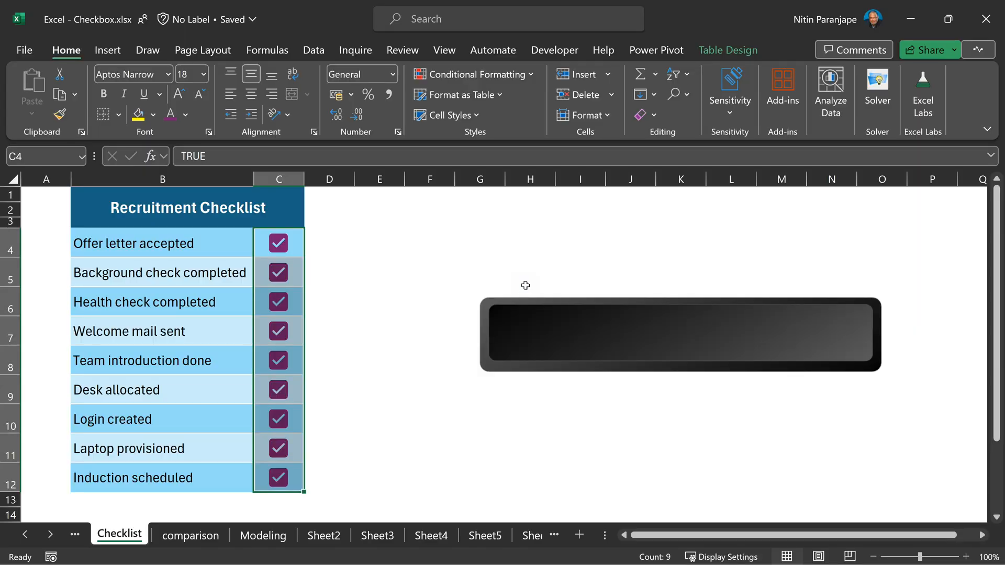
left_click(529, 272)
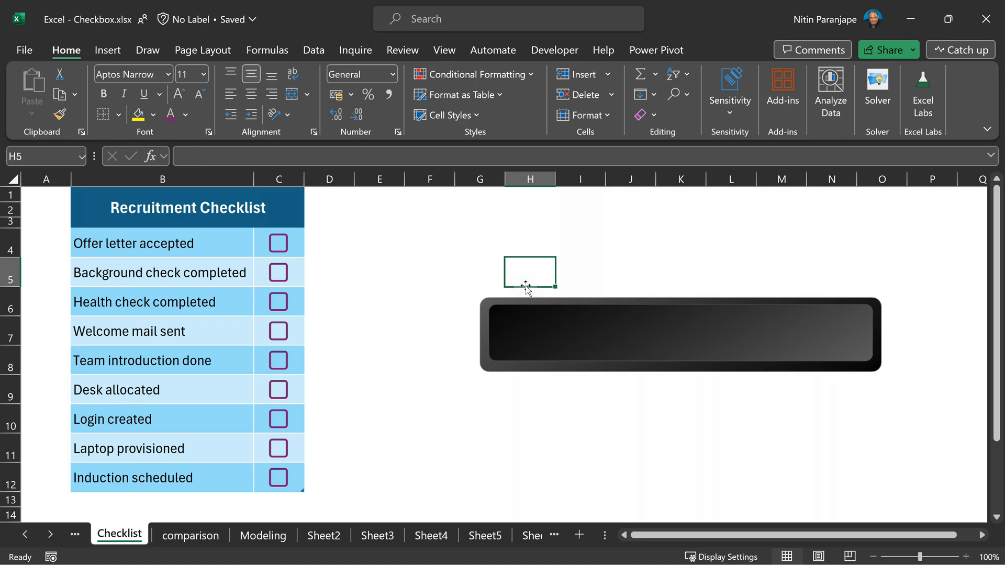
left_click(377, 535)
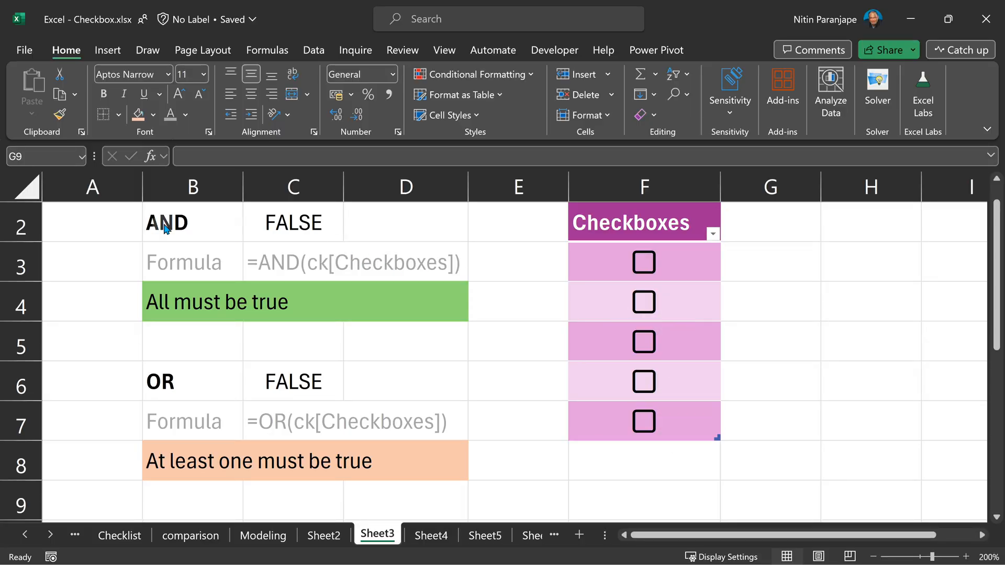
mouse_move(314, 234)
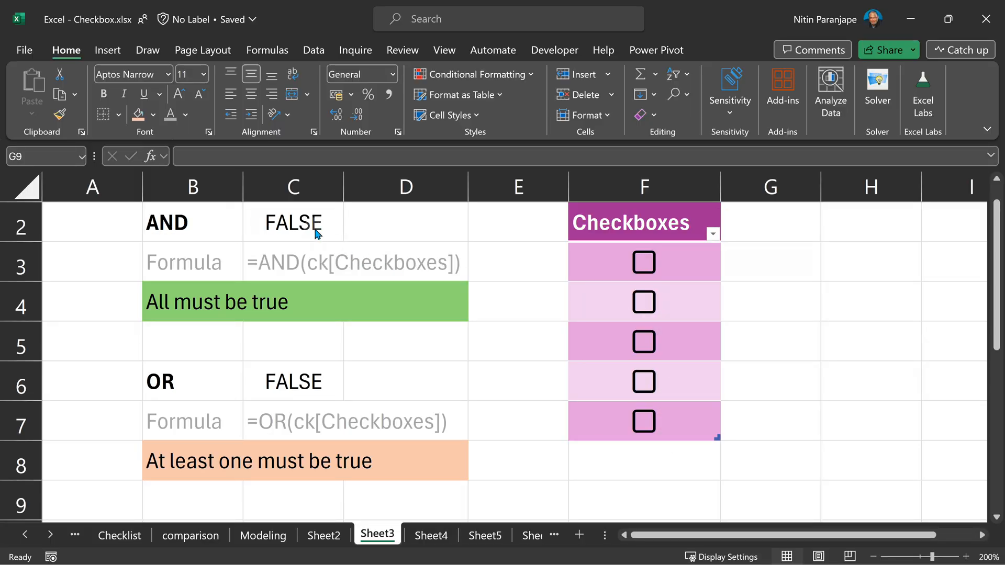
mouse_move(399, 419)
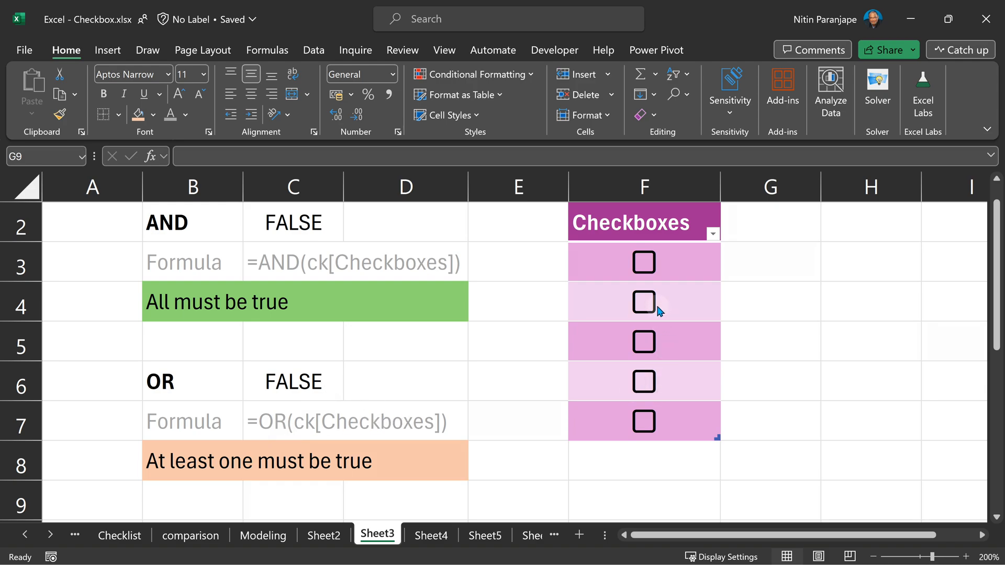
mouse_move(649, 309)
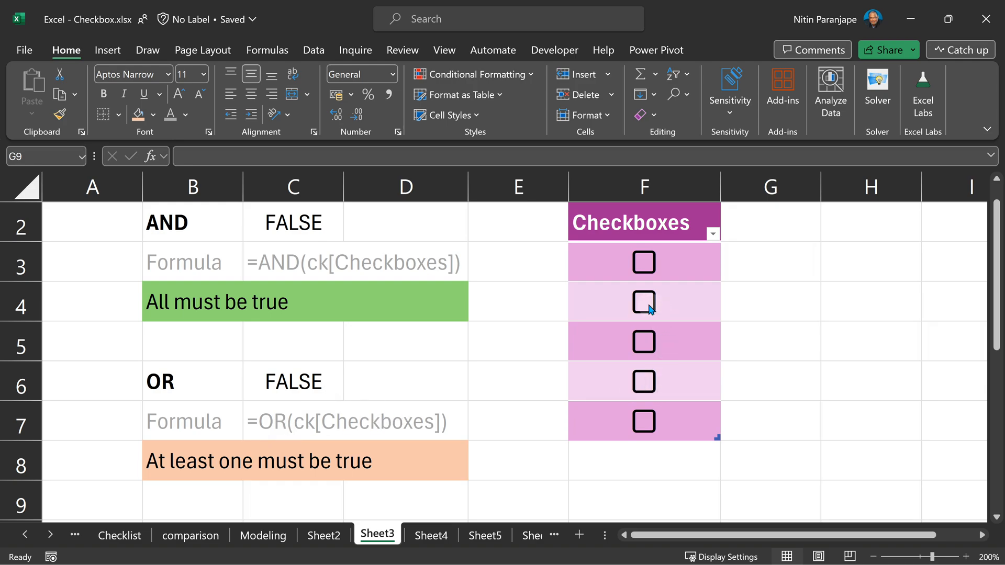
Tick the checkboxes in F3:F7 one by one until AND and OR both read TRUE.
left_click(643, 302)
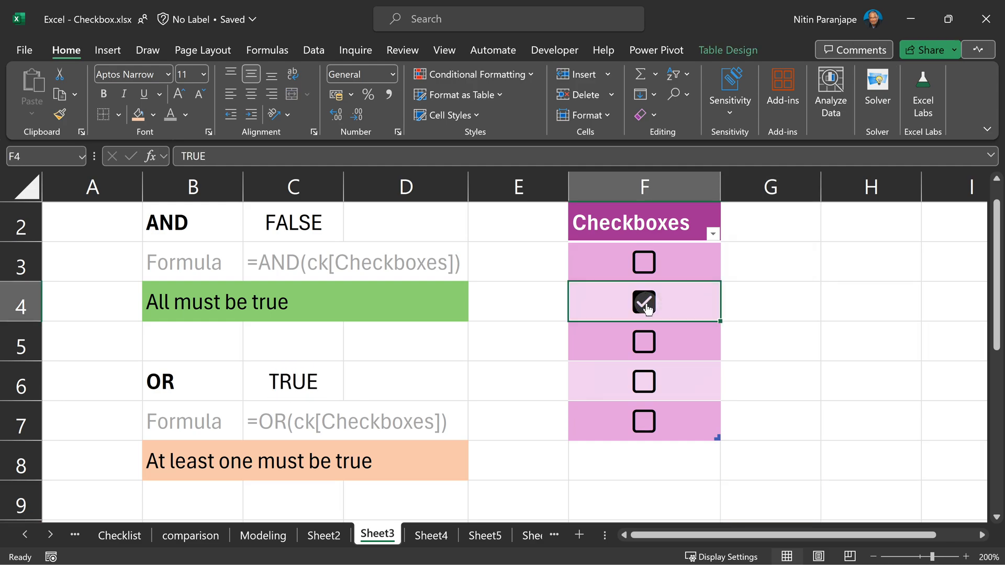
mouse_move(631, 257)
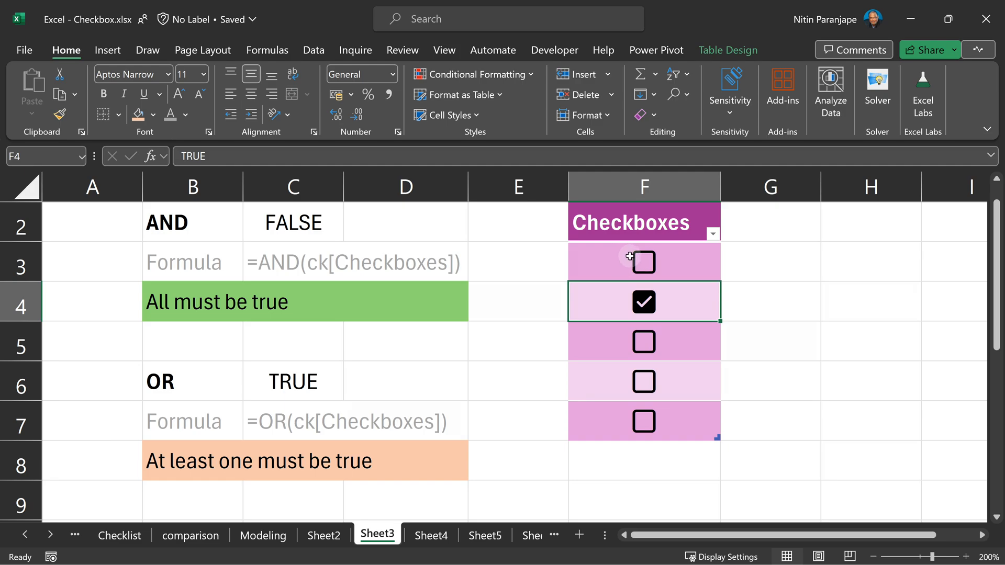
left_click(643, 342)
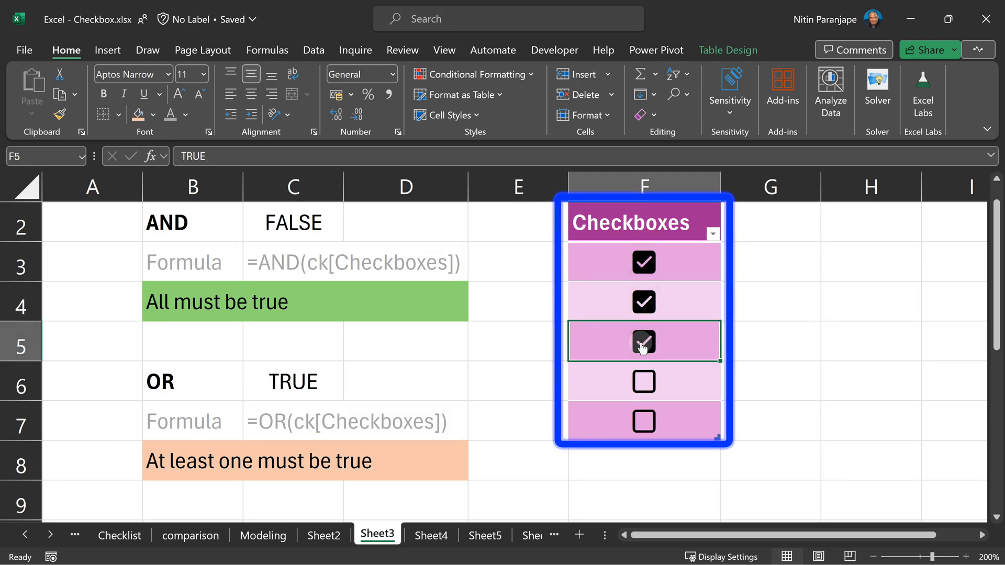
left_click(643, 341)
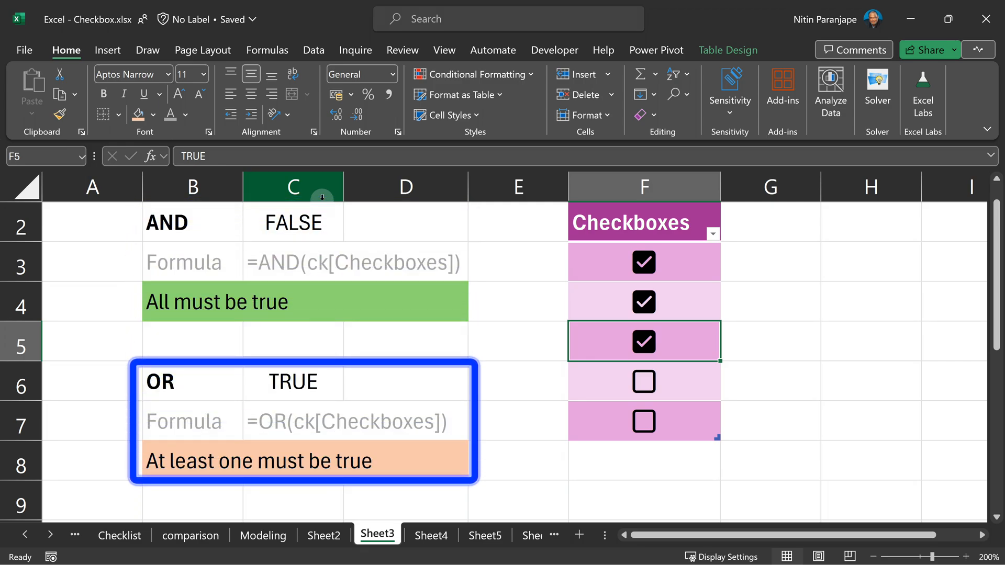
left_click(643, 382)
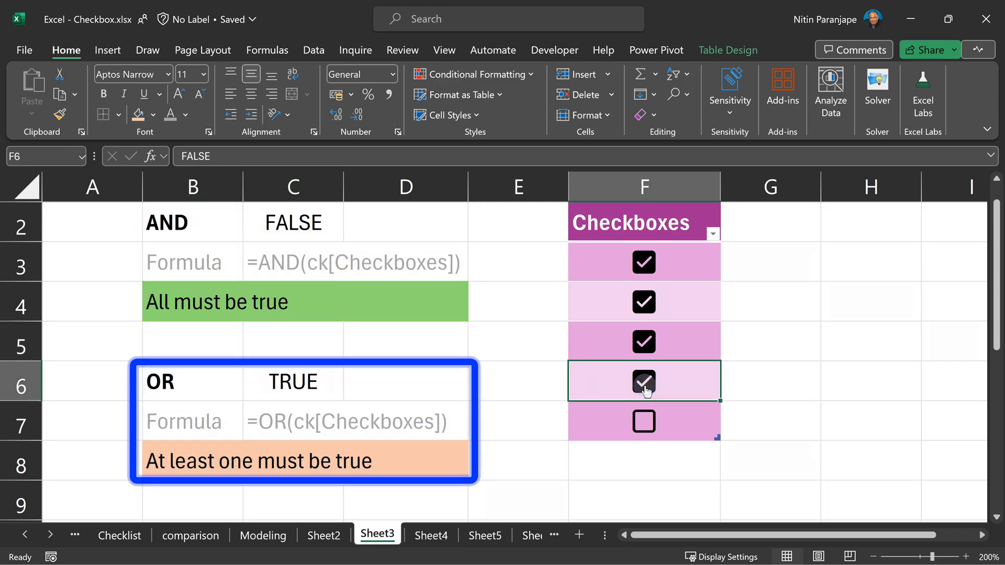
left_click(643, 420)
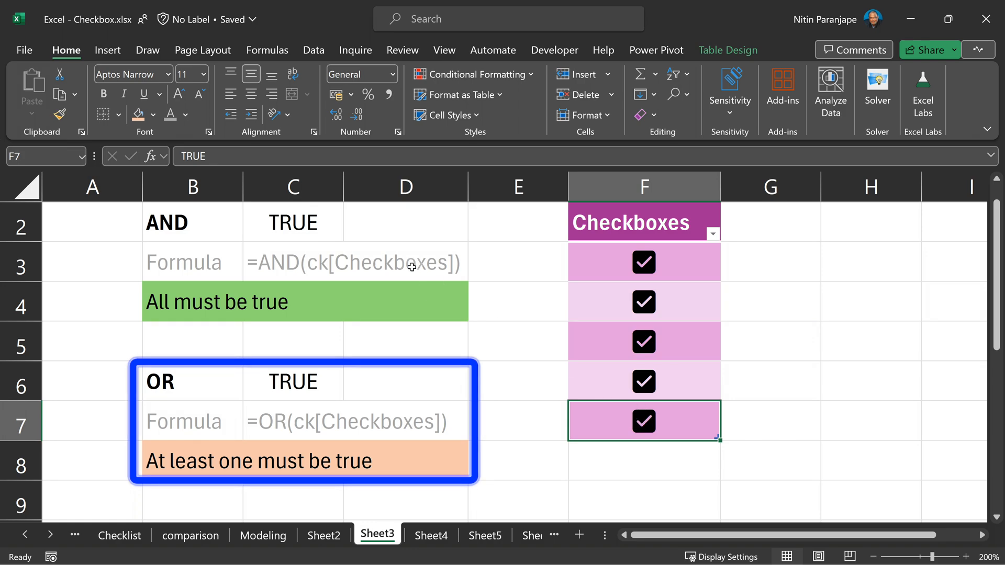
left_click(644, 302)
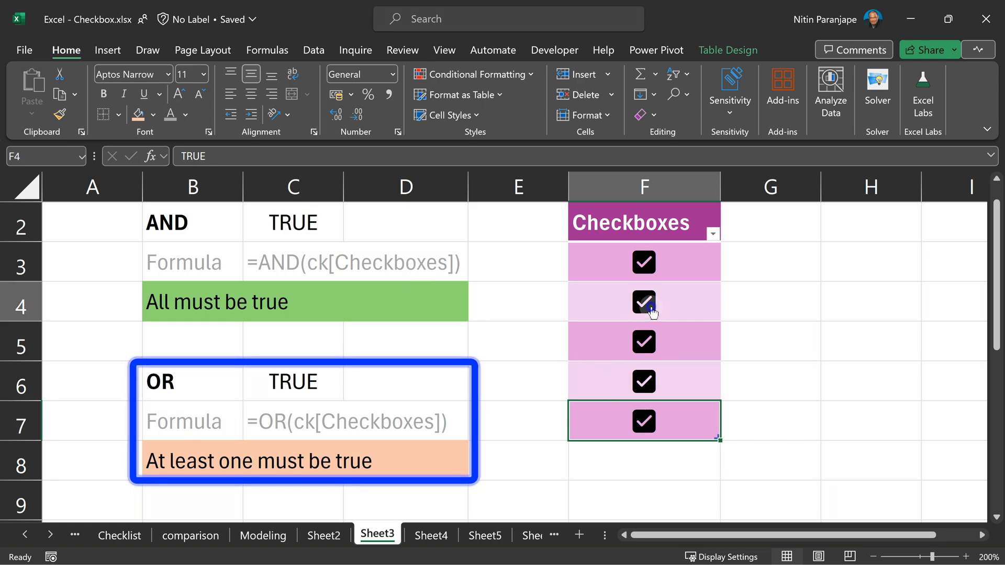
scroll("right", 3)
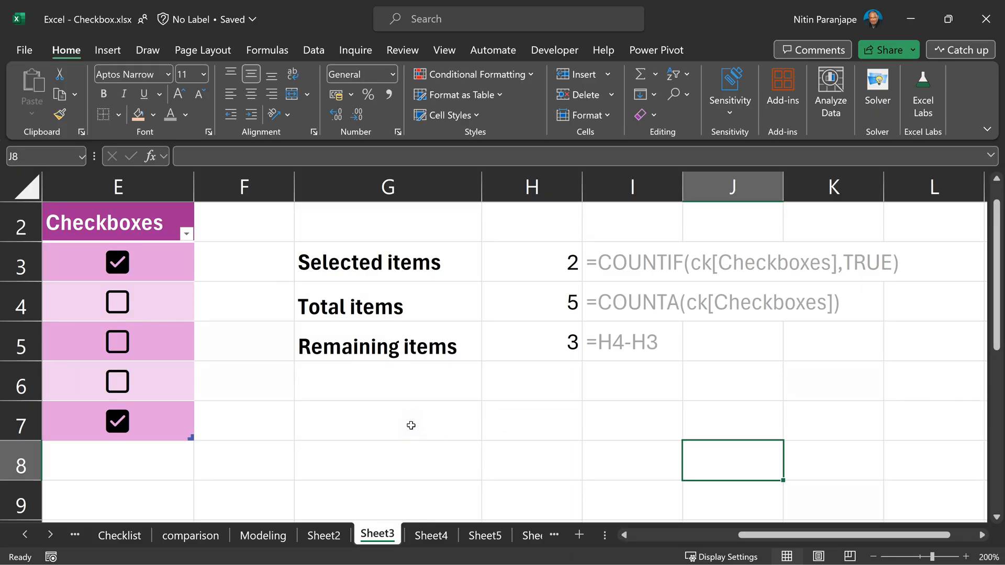
mouse_move(117, 302)
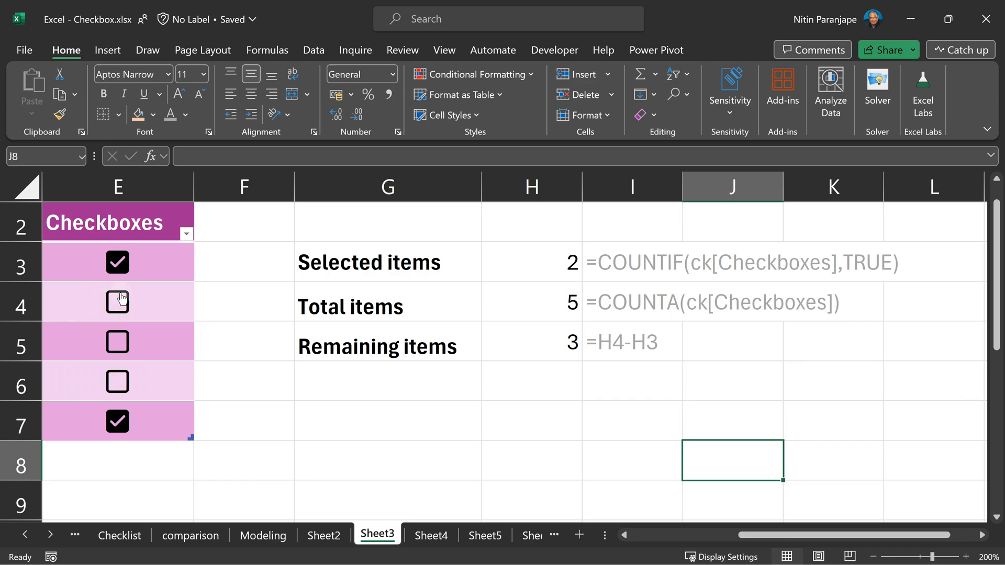
Untick the list, then tick and untick E4 so Selected shows 3, Remaining 2.
left_click(117, 422)
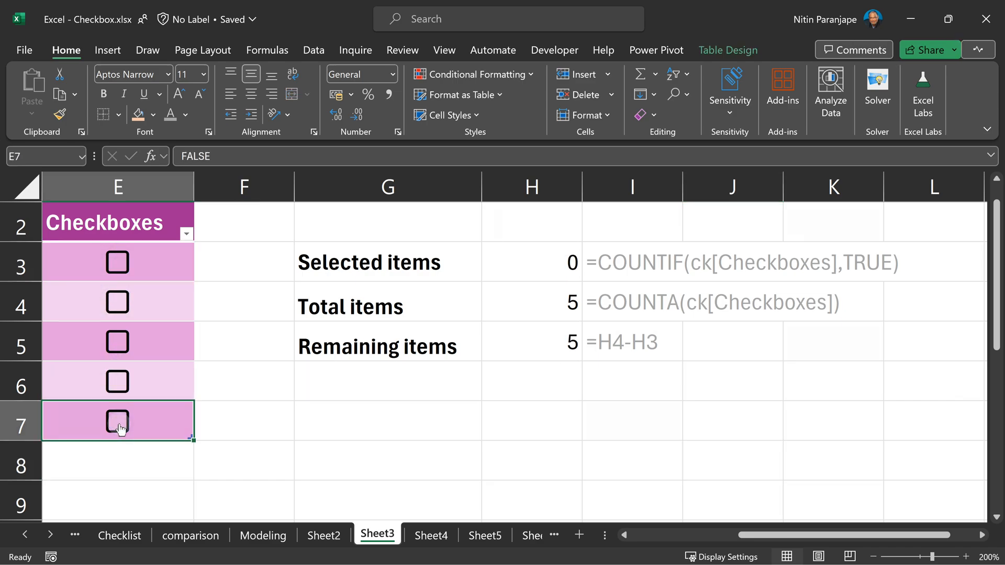
left_click(117, 301)
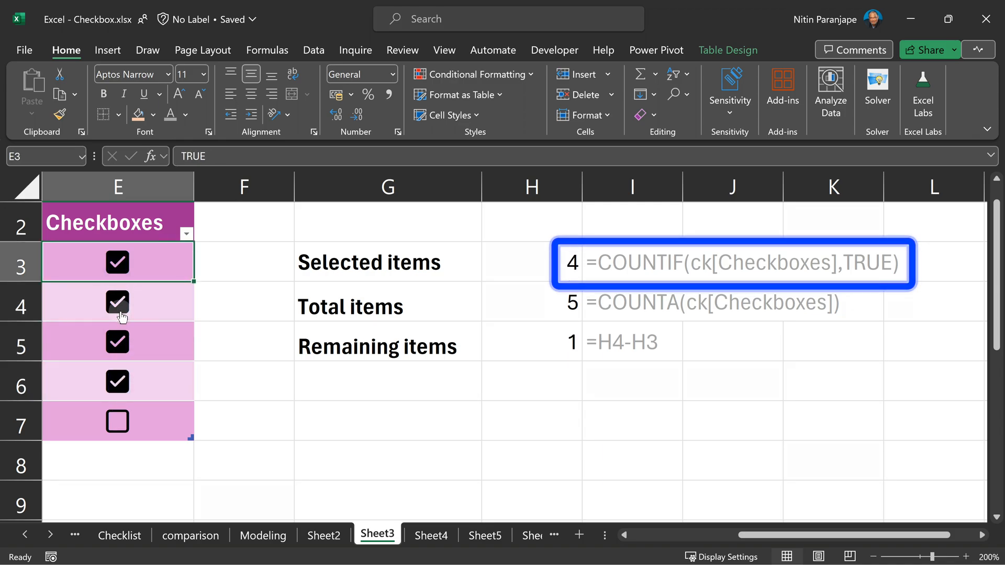
left_click(117, 302)
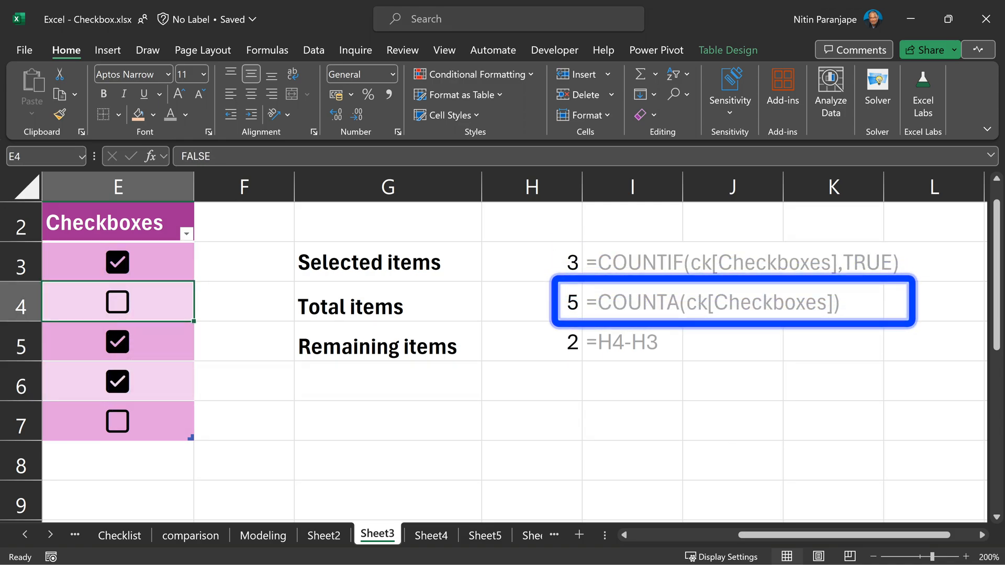
left_click(190, 535)
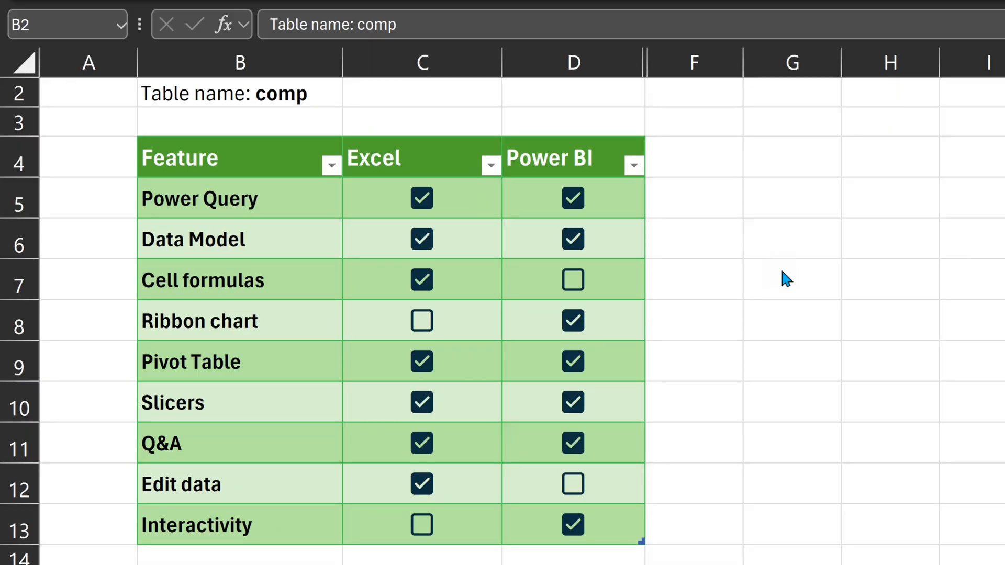
Check the Cell formulas values: FALSE for Power BI and TRUE for Excel.
left_click(571, 279)
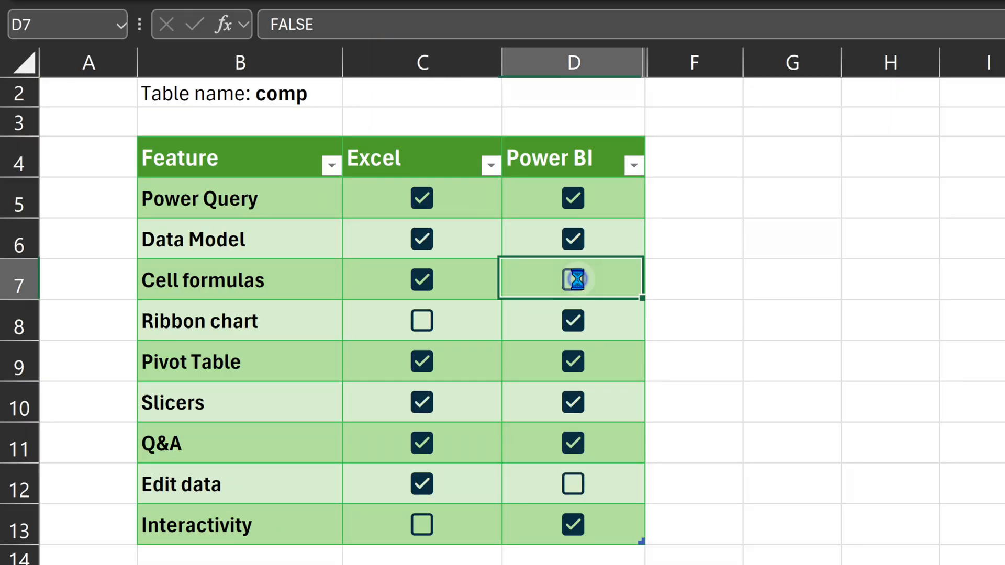
left_click(572, 280)
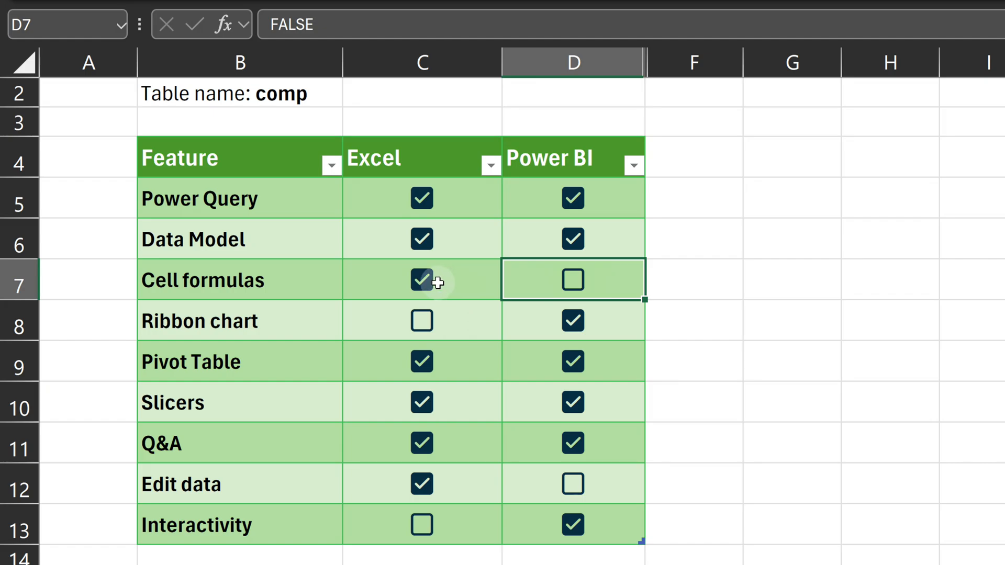
left_click(422, 279)
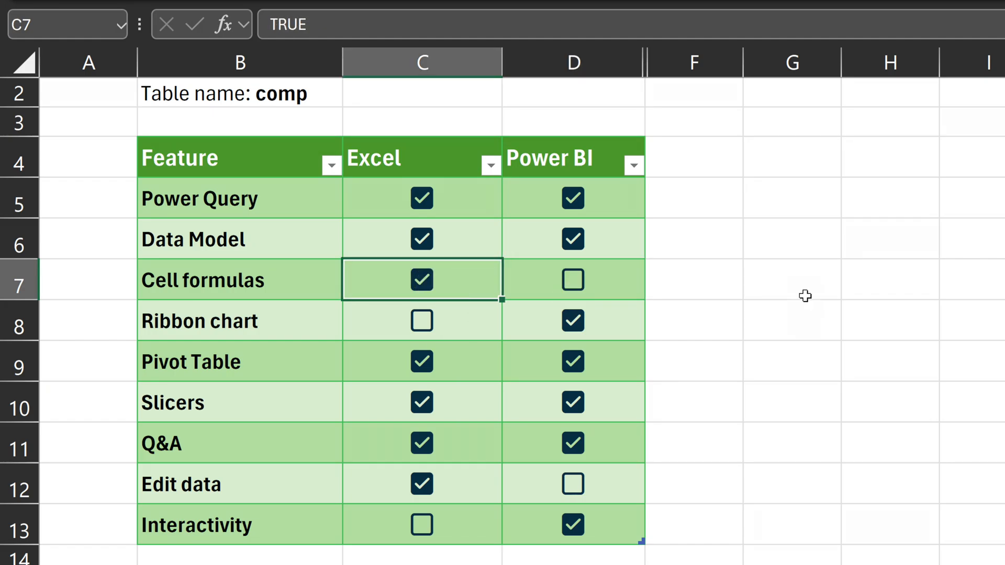
mouse_move(762, 368)
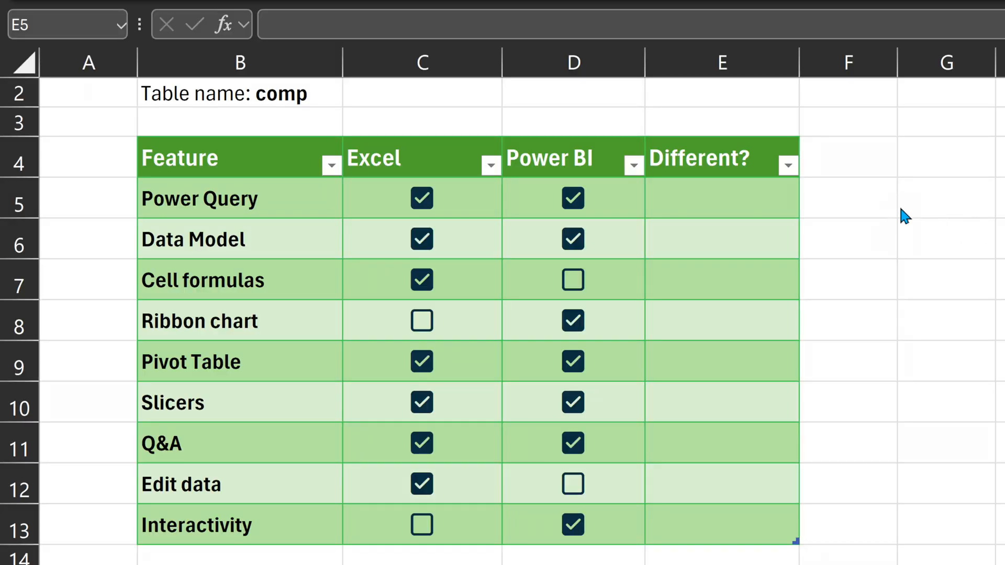
left_click(722, 198)
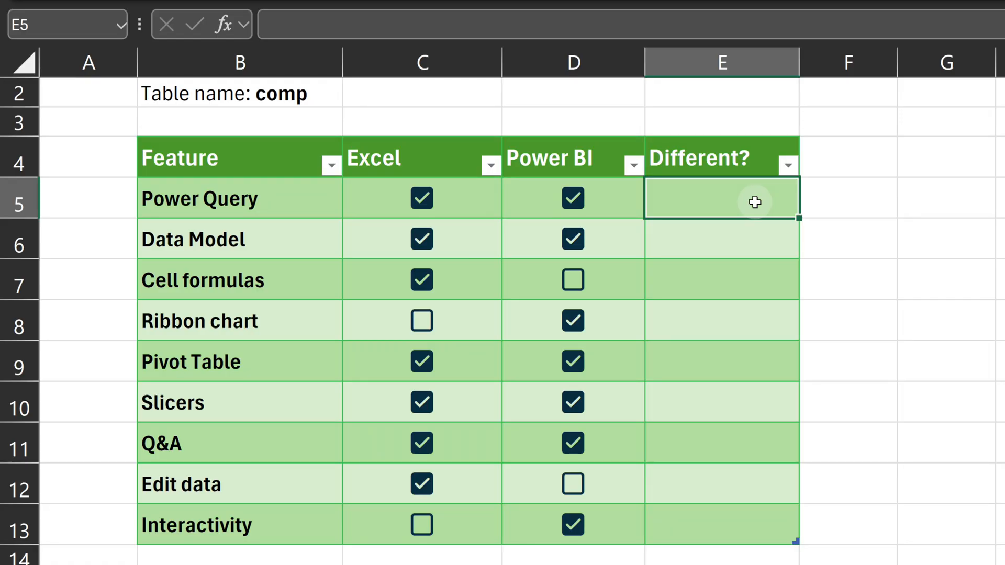
type("=[@Excel]<")
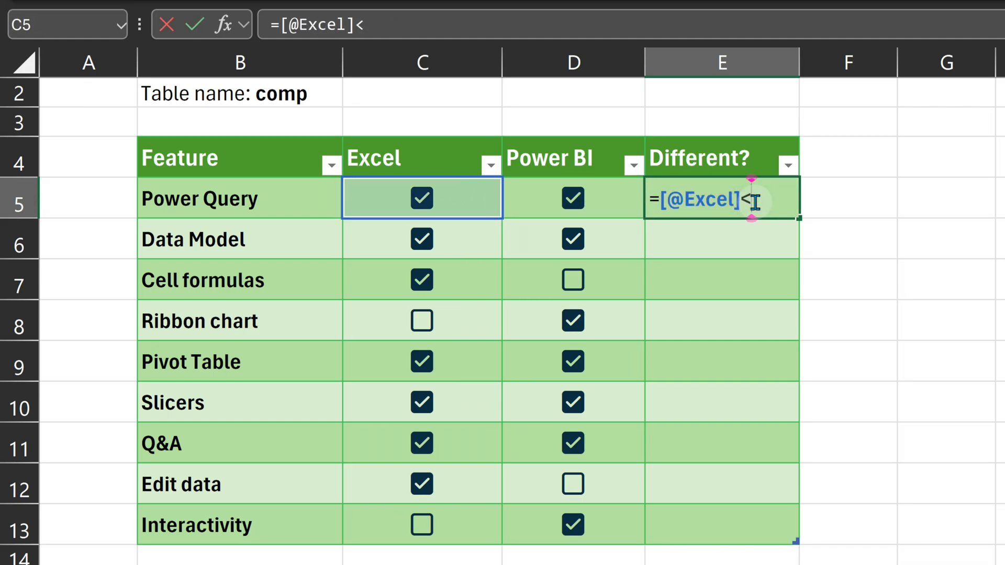
left_click(571, 198)
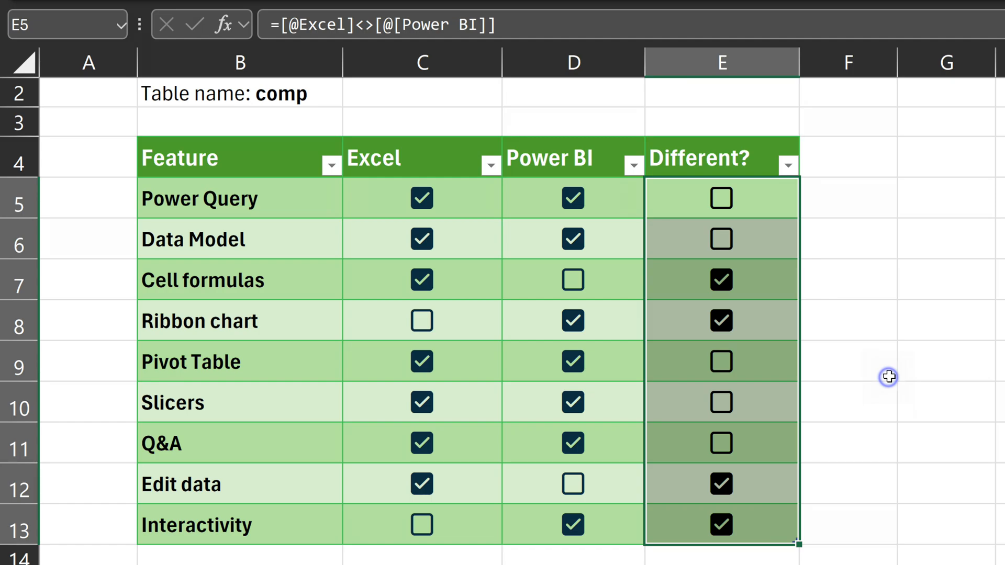
left_click(848, 361)
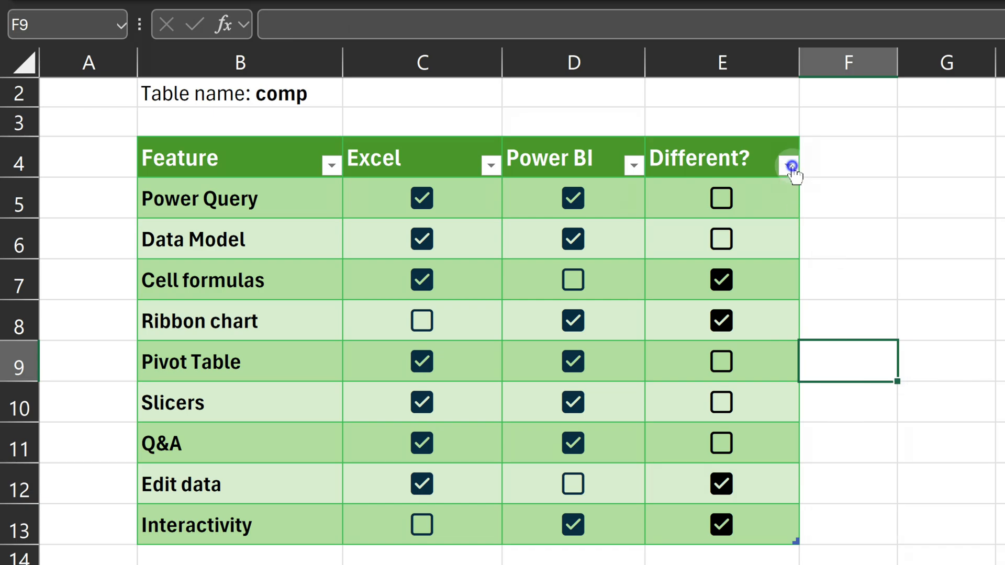
left_click(792, 165)
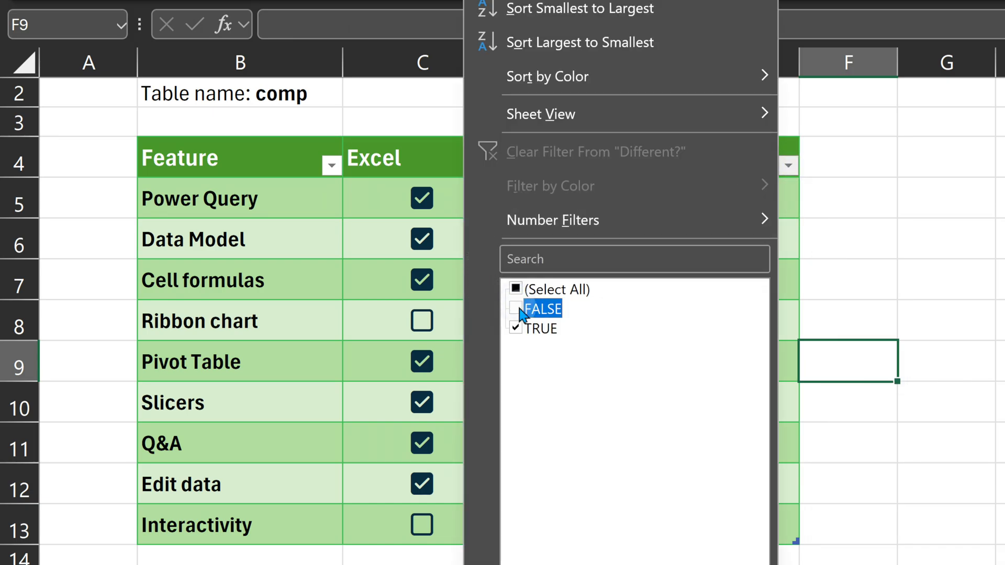
left_click(514, 309)
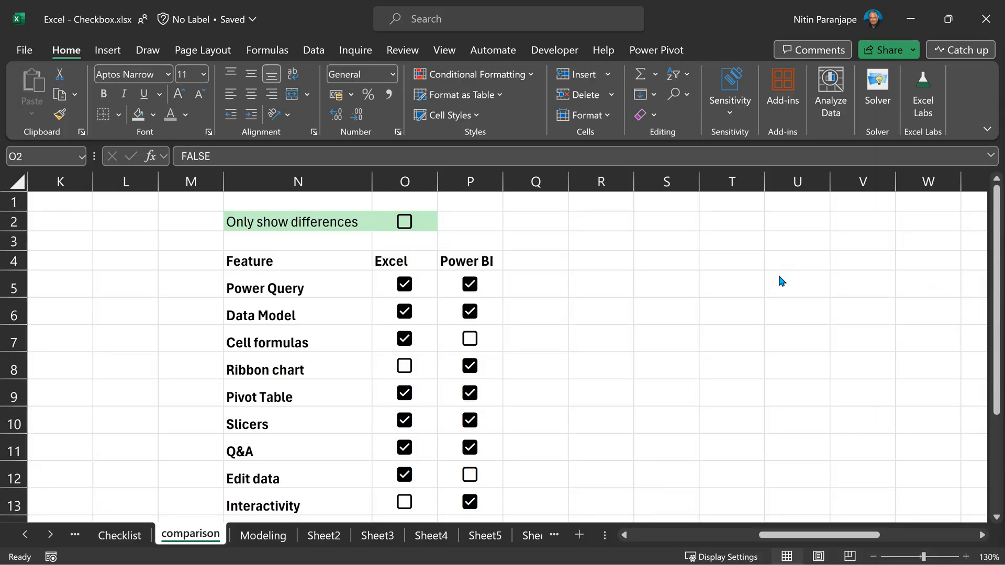
left_click(405, 221)
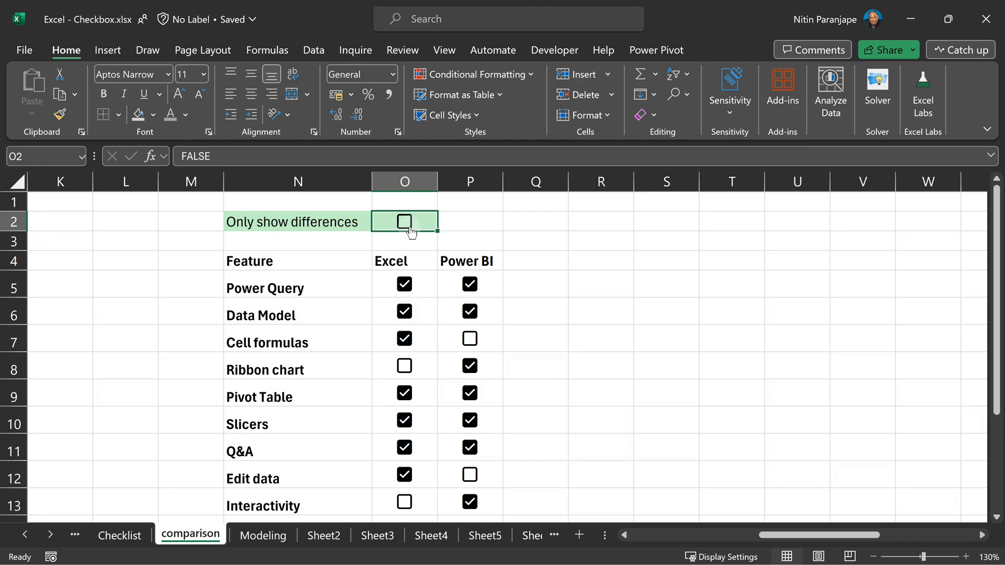
left_click(404, 222)
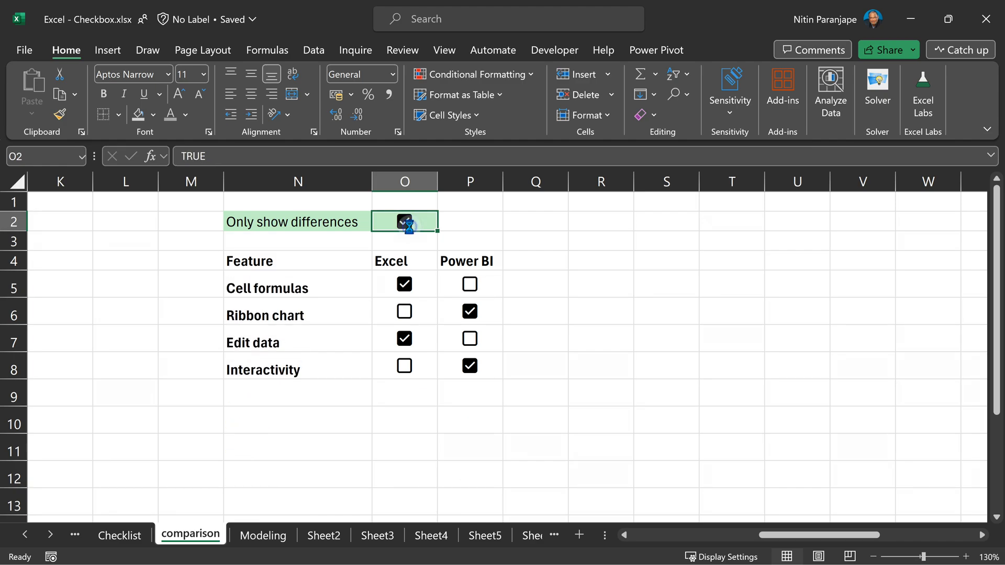
left_click(404, 221)
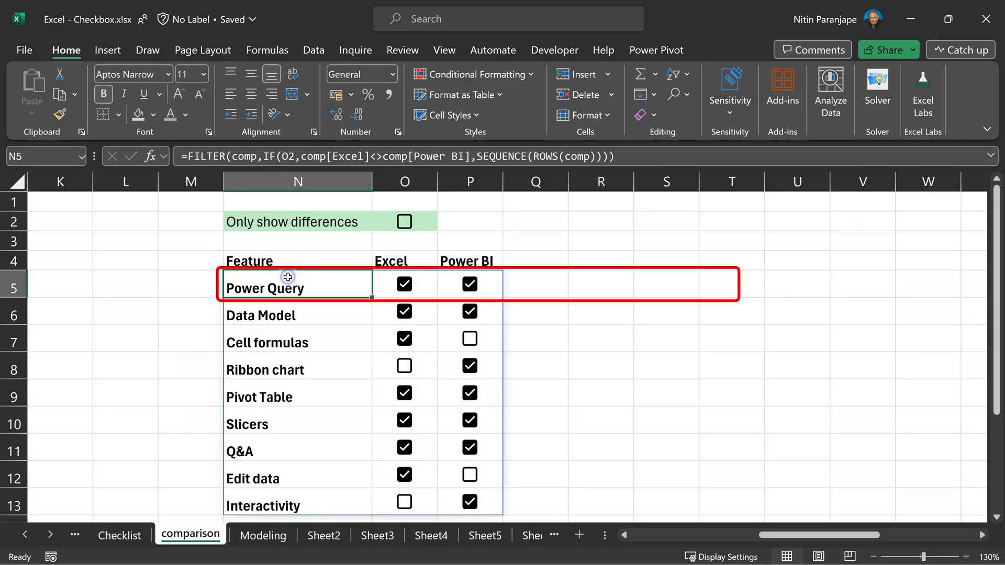
Inspect the N5 FILTER/IF/SEQUENCE difference formula, then leave it for the Modeling sheet.
double_click(294, 288)
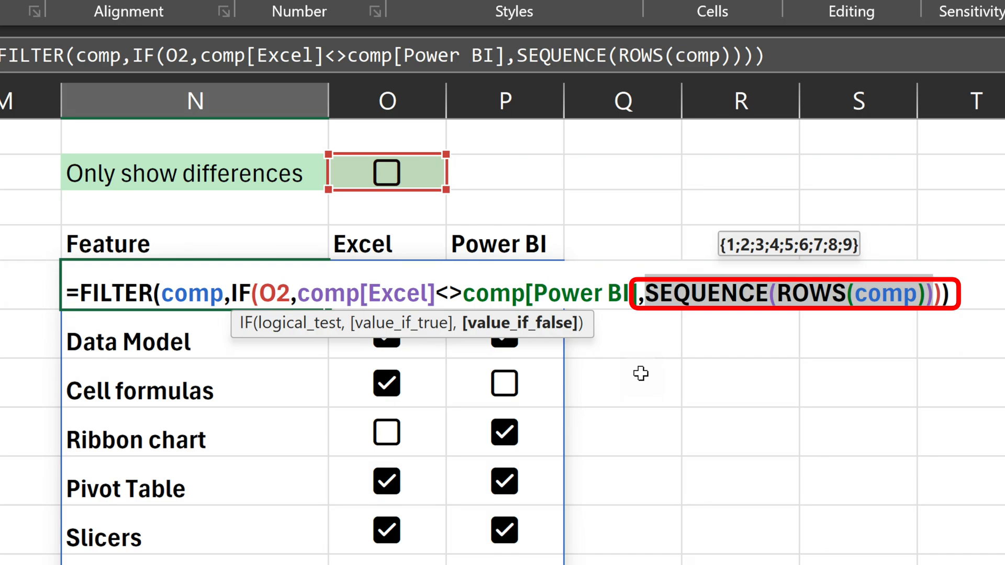
mouse_move(662, 333)
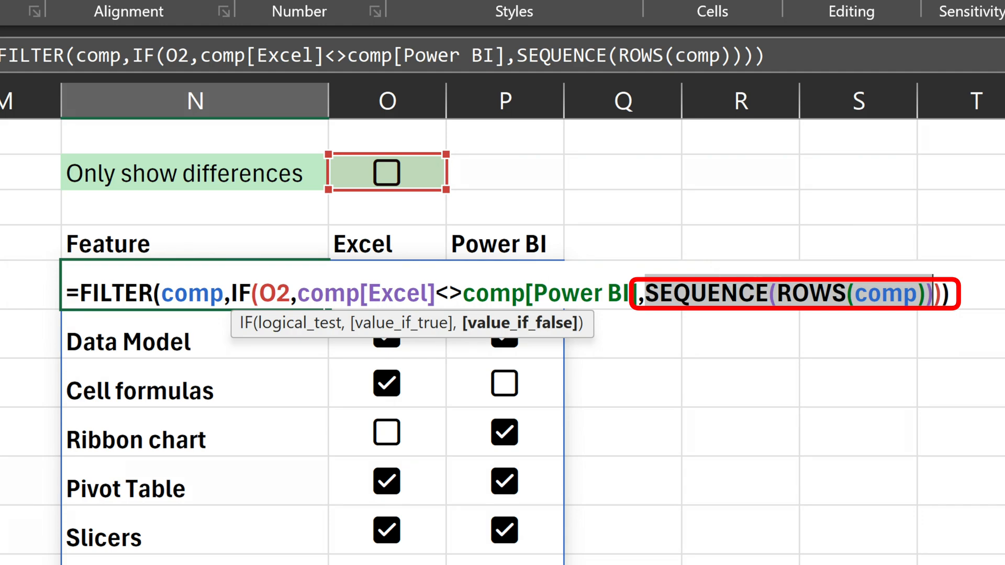
left_click(263, 534)
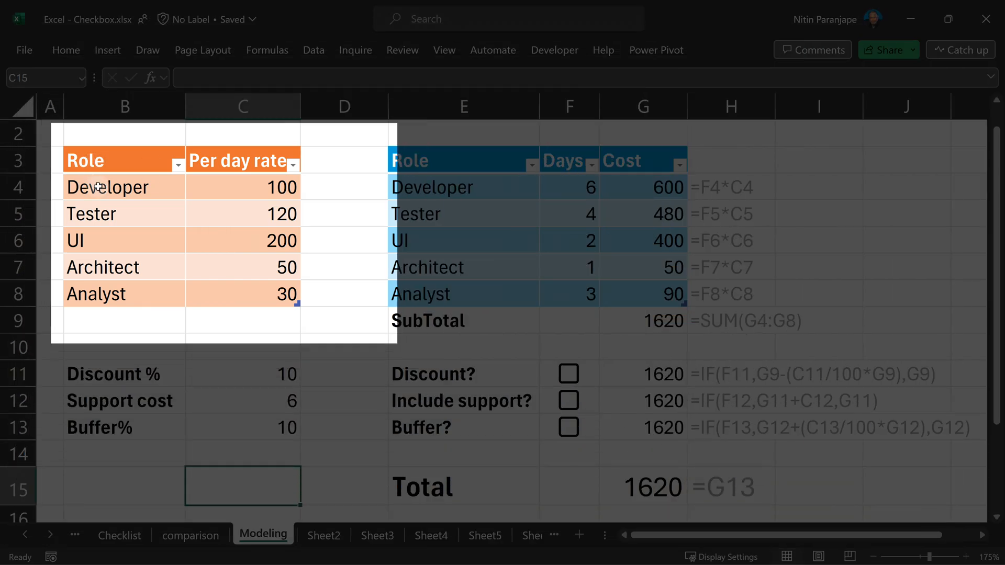
left_click(124, 241)
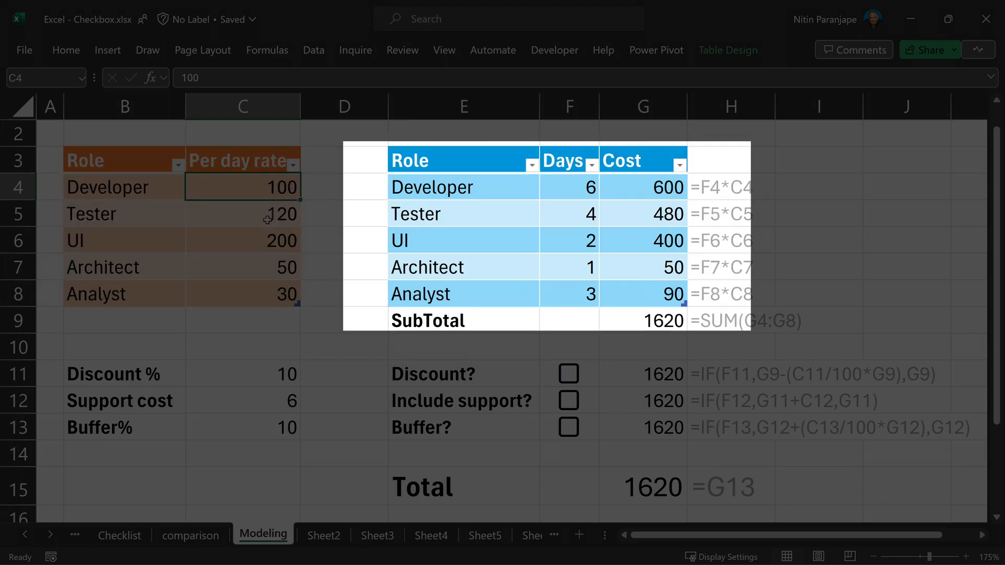
mouse_move(500, 194)
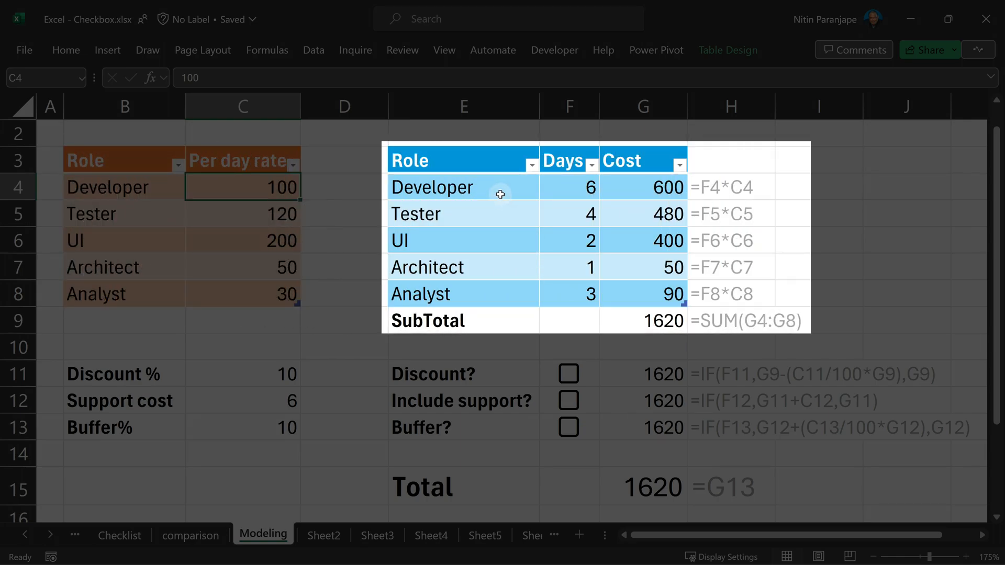
mouse_move(574, 222)
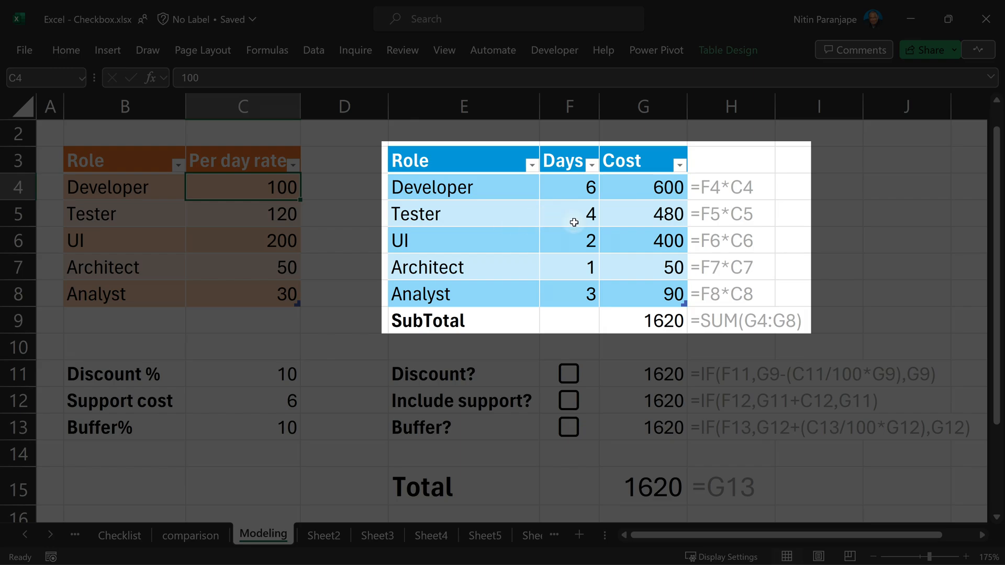
left_click(643, 187)
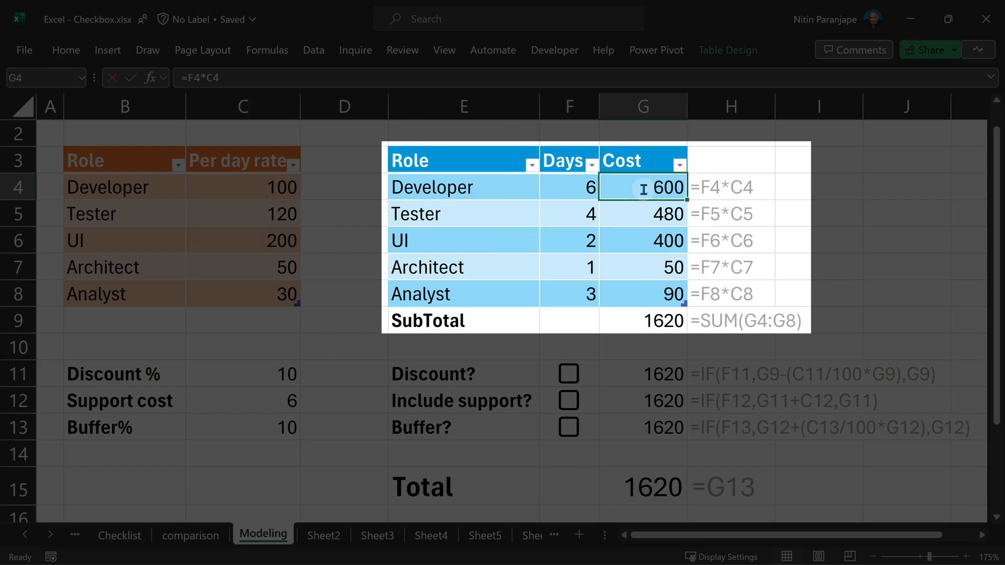
double_click(643, 187)
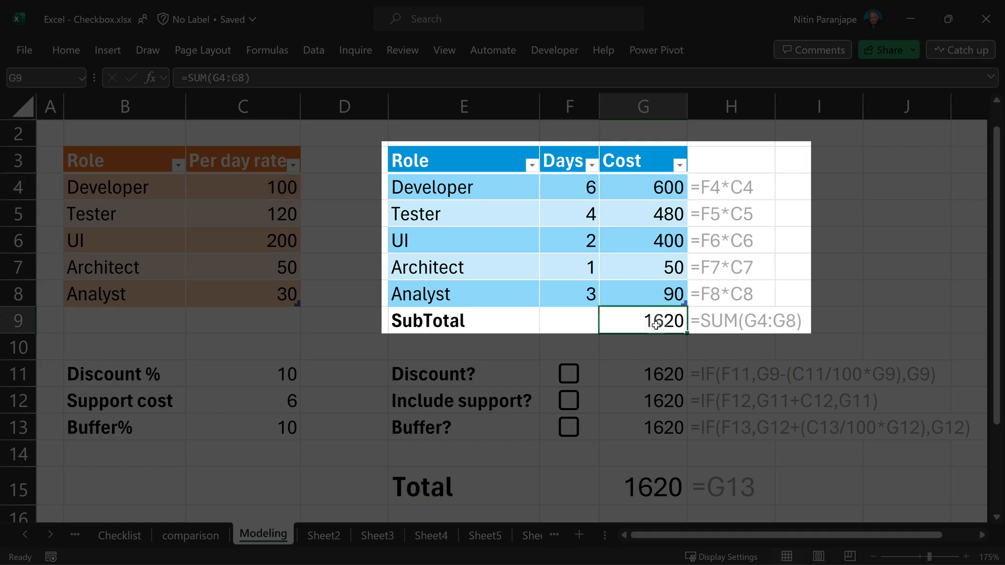
mouse_move(514, 372)
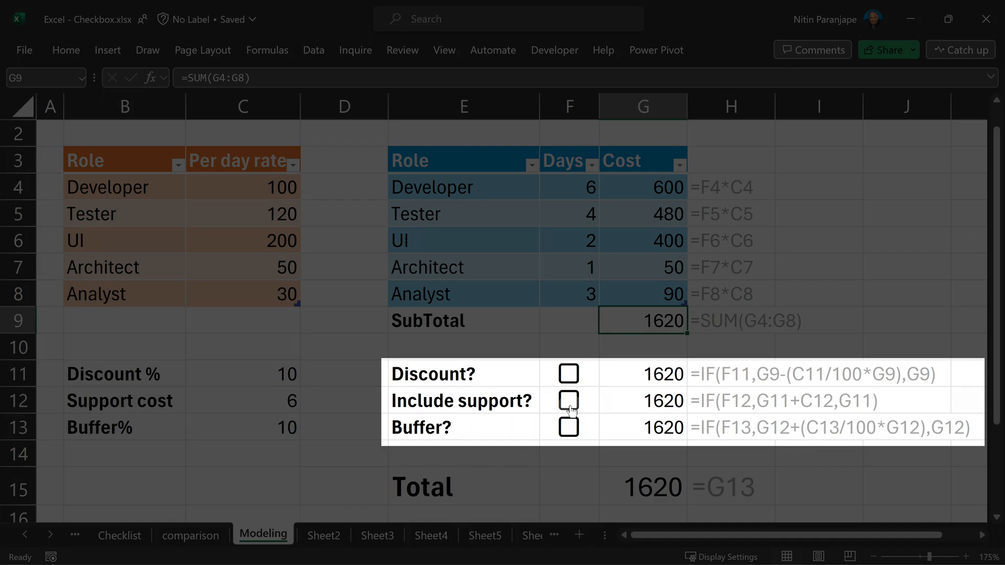
mouse_move(571, 436)
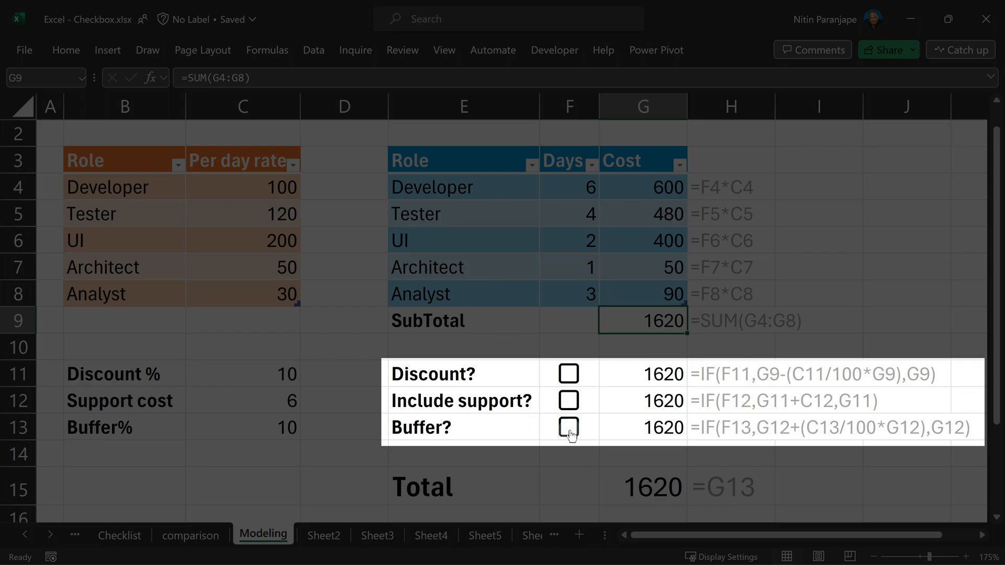
mouse_move(570, 374)
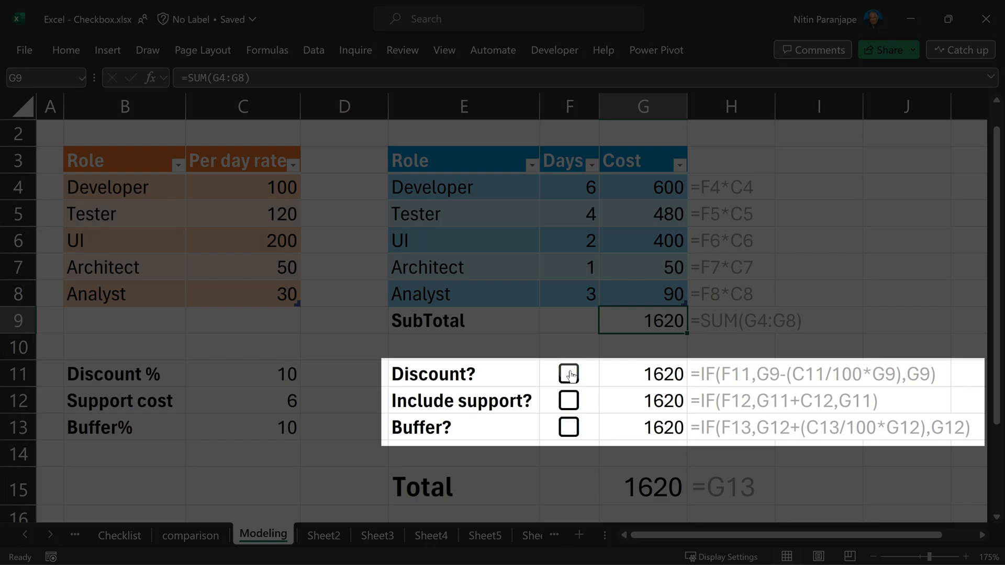
mouse_move(552, 358)
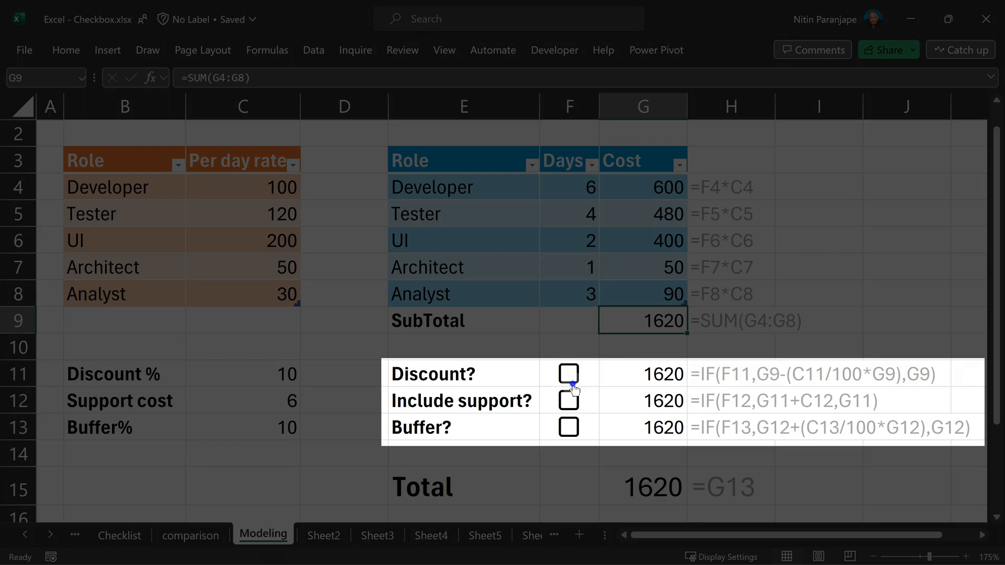
Tick the discount, support and buffer checkboxes in F11–F13, then untick discount and toggle support.
left_click(568, 373)
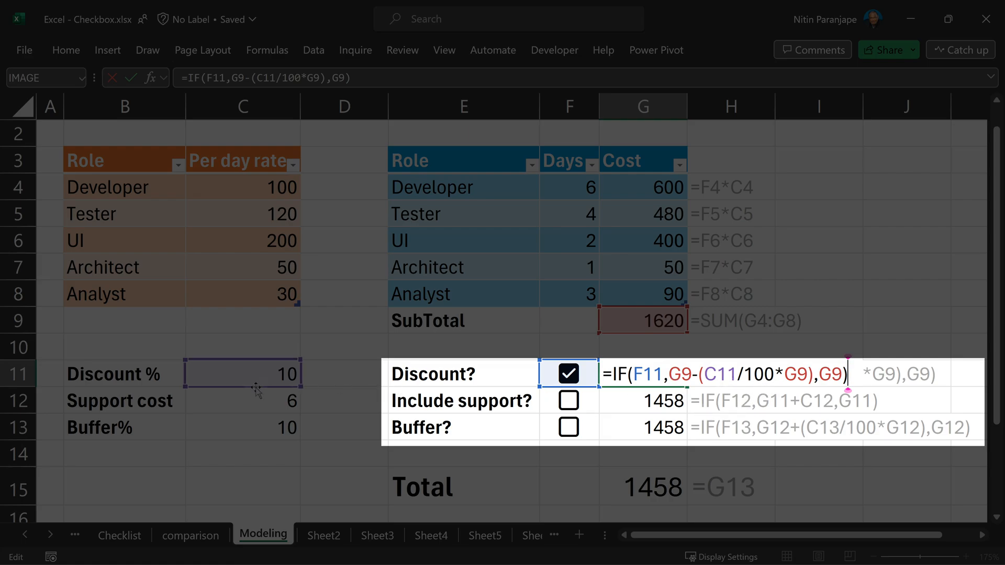
left_click(567, 401)
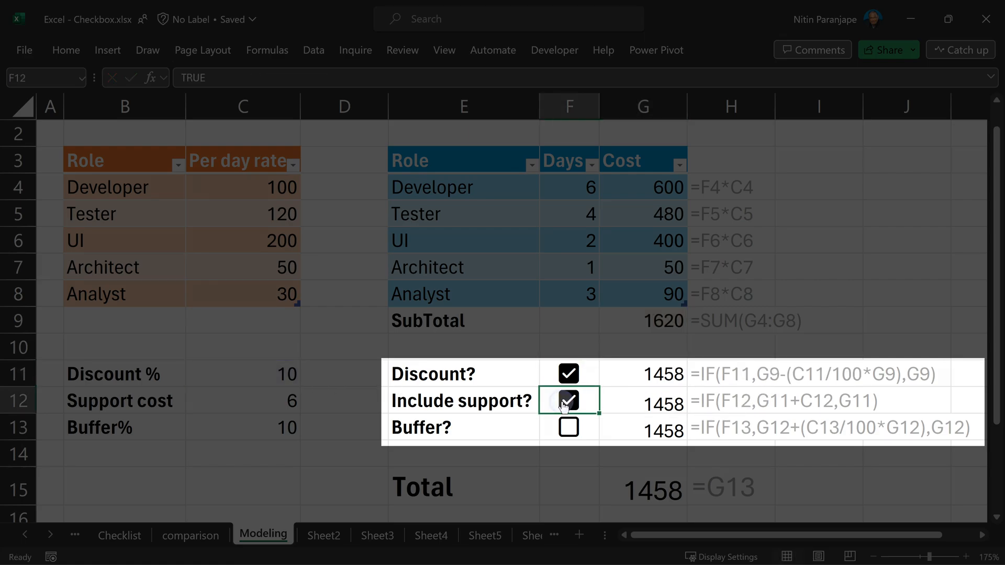
left_click(568, 401)
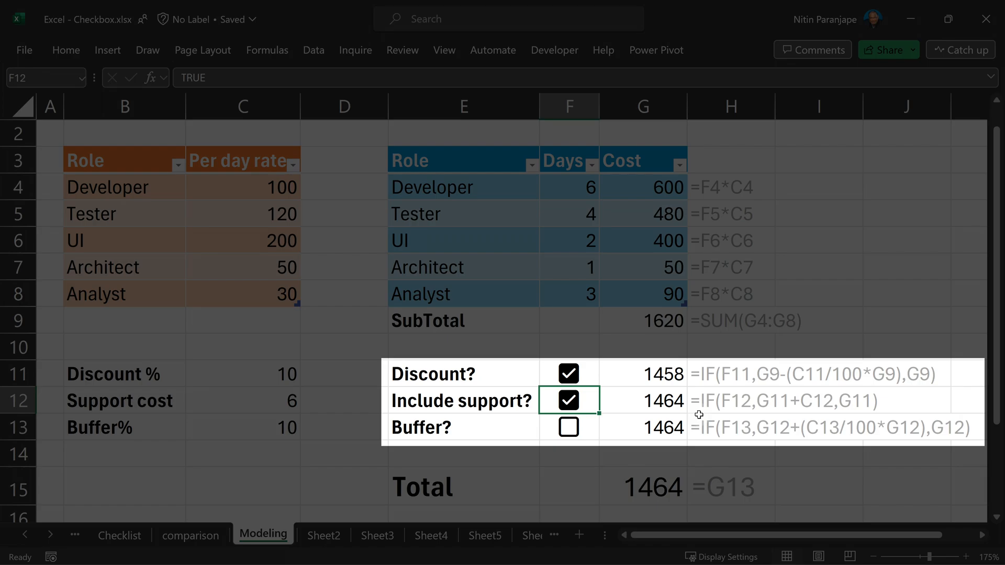
mouse_move(494, 425)
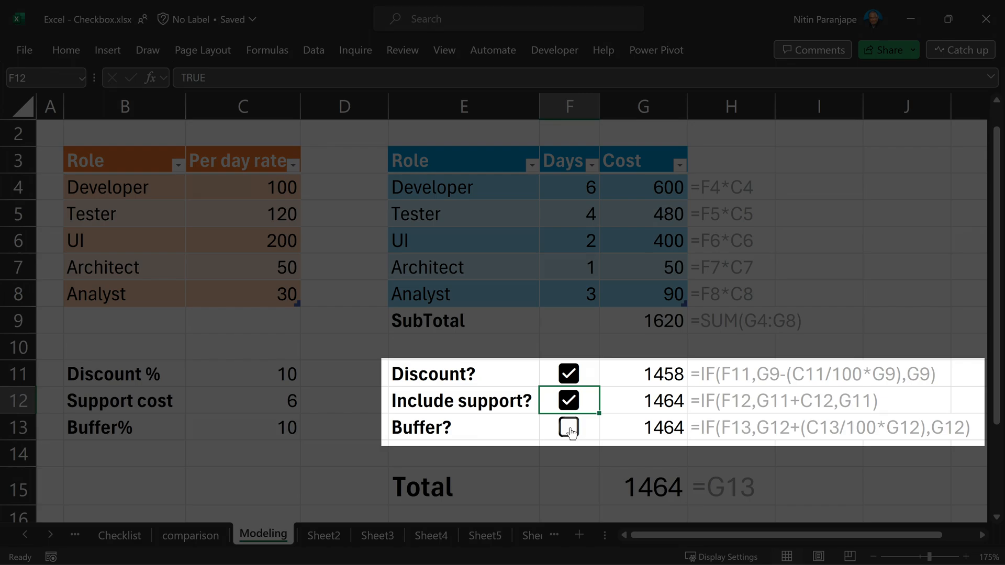
left_click(568, 428)
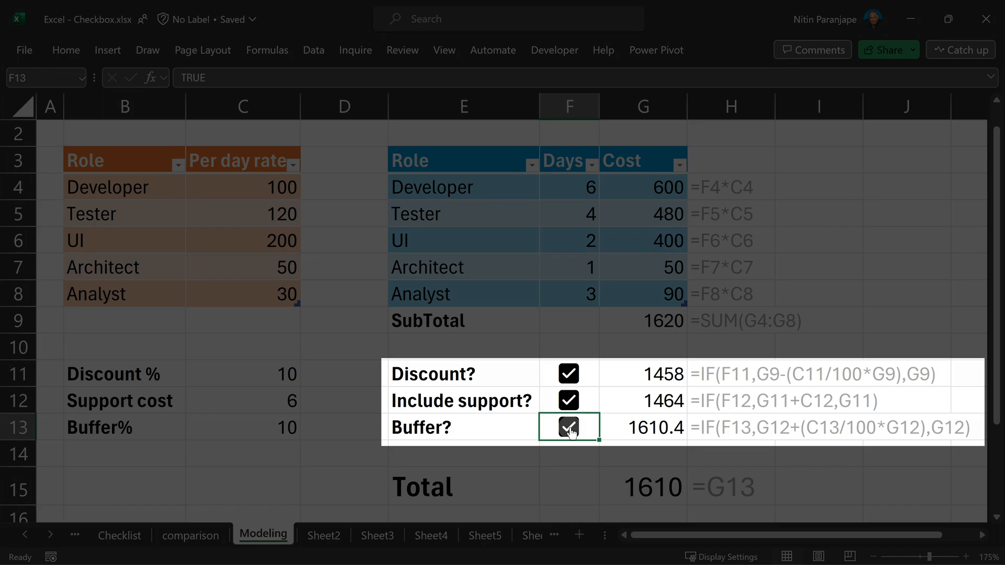
mouse_move(569, 403)
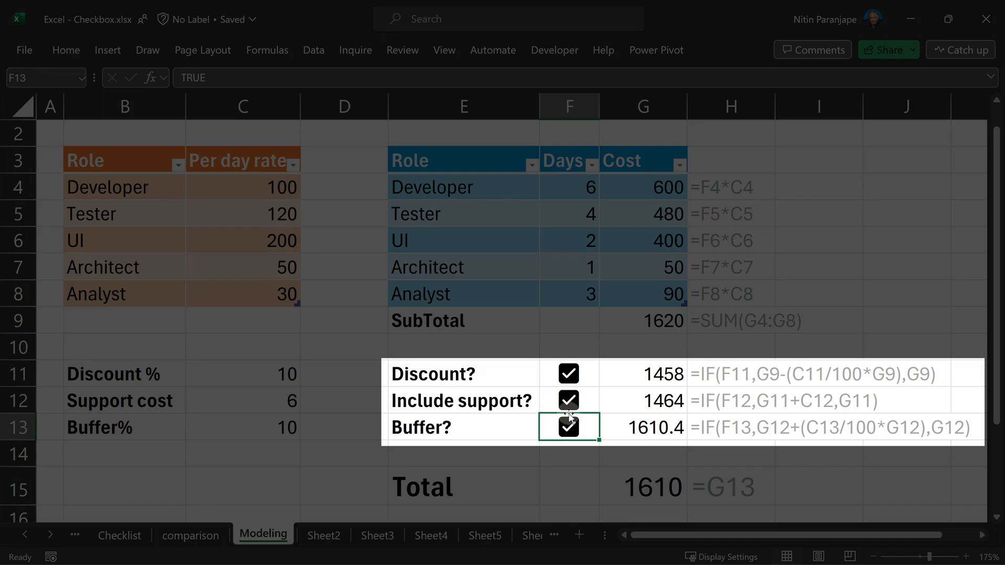
left_click(566, 373)
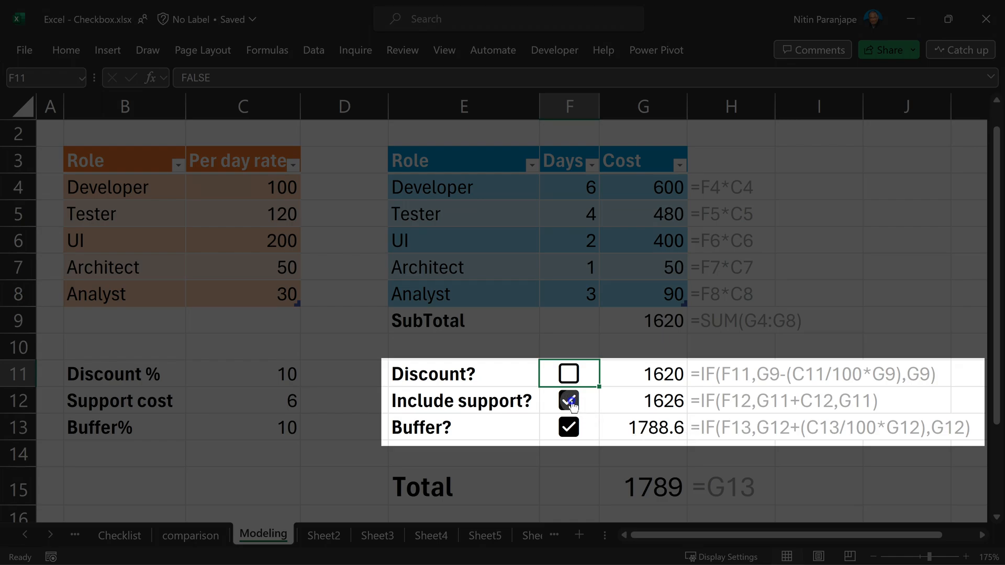
left_click(568, 401)
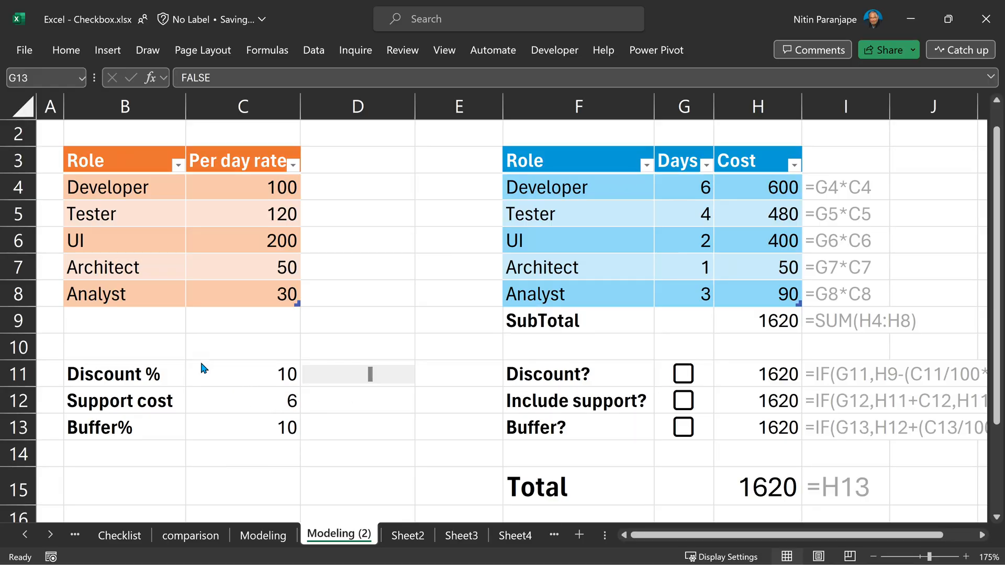
Select the Discount % in C11 and tick the G11 Discount? checkbox, total 1458.
left_click(243, 374)
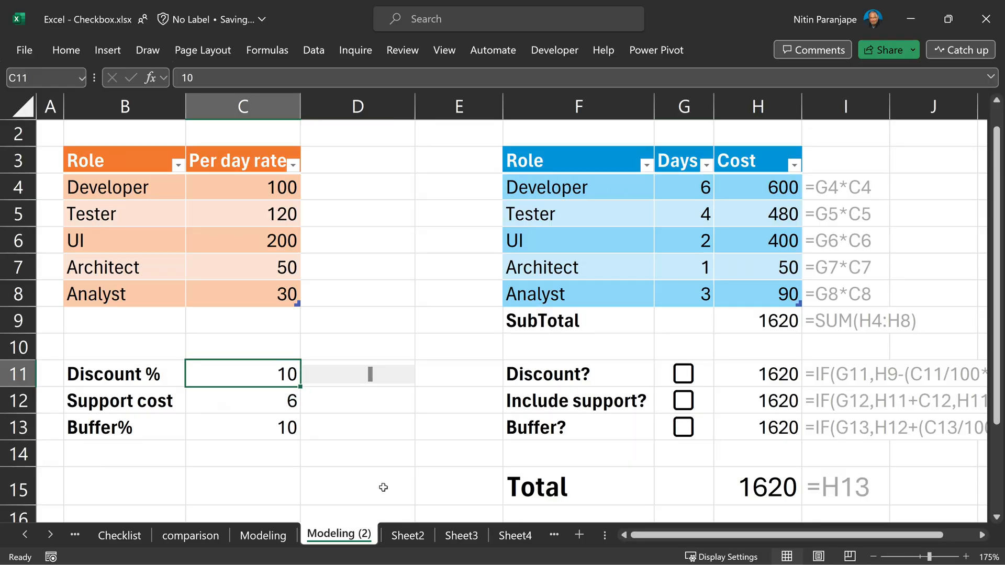
left_click(683, 373)
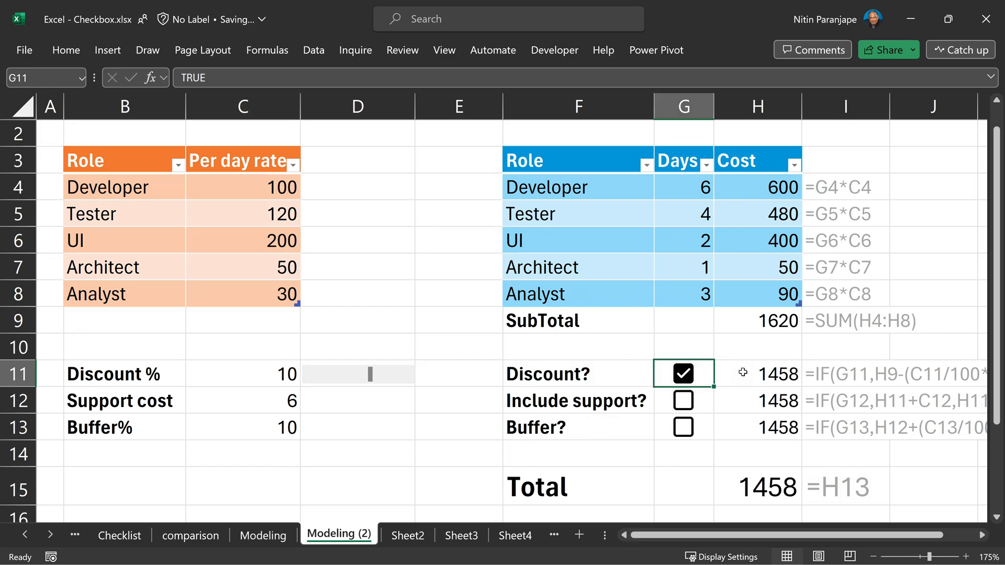